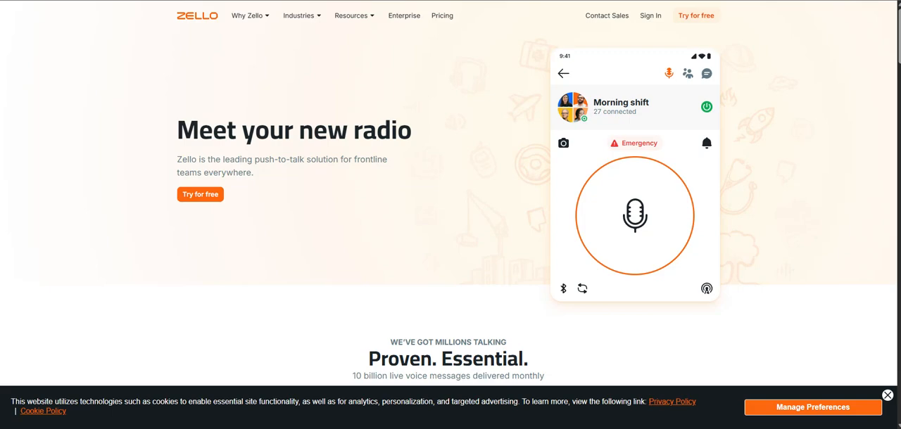
scroll(down, 3)
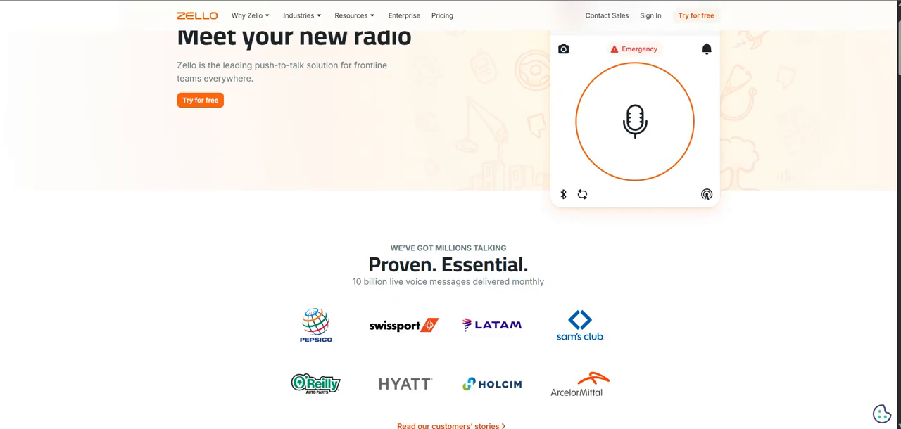
scroll(down, 3)
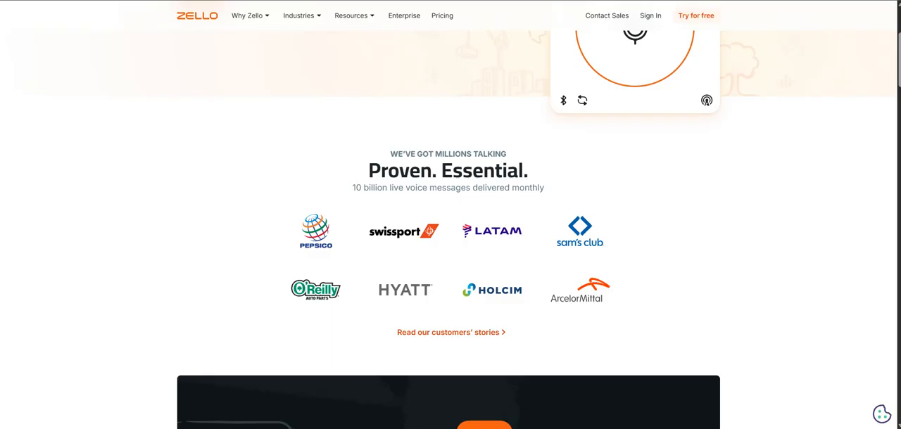
scroll(down, 3)
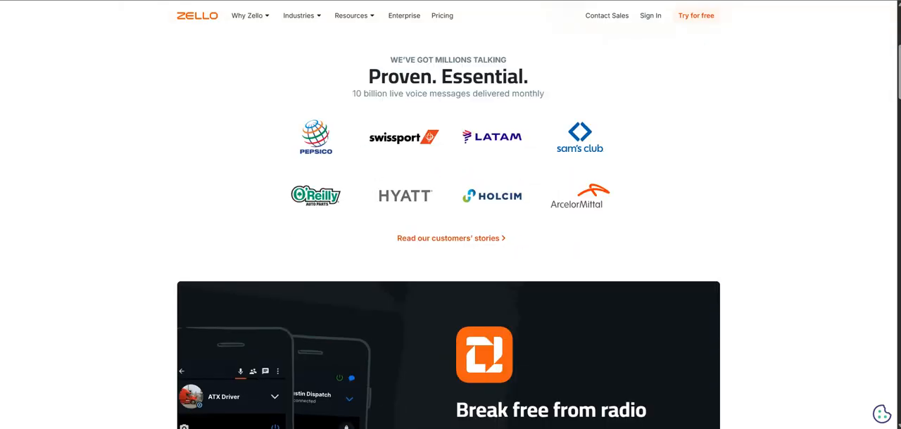
scroll(down, 3)
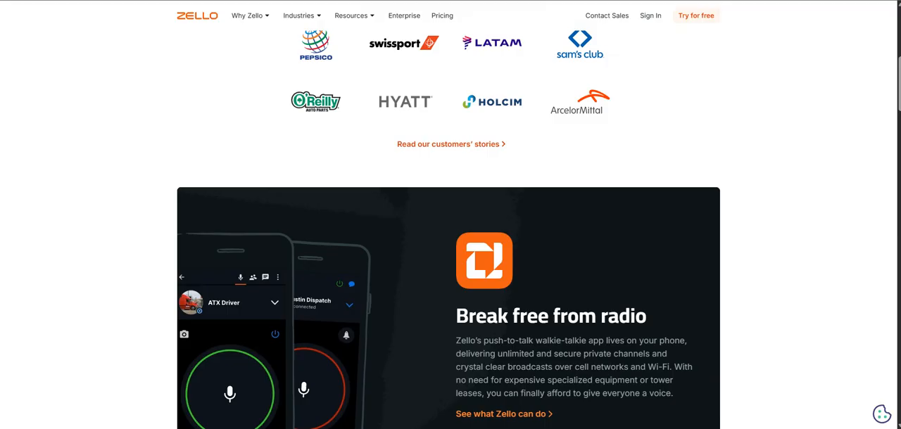
scroll(down, 3)
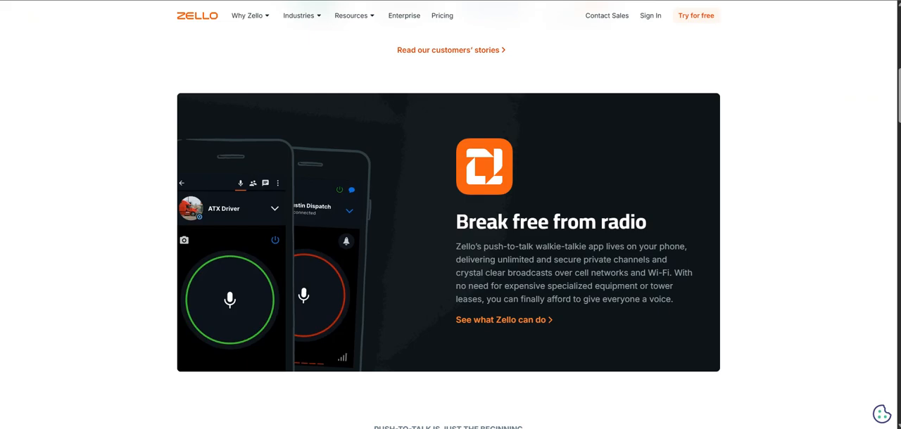
scroll(down, 3)
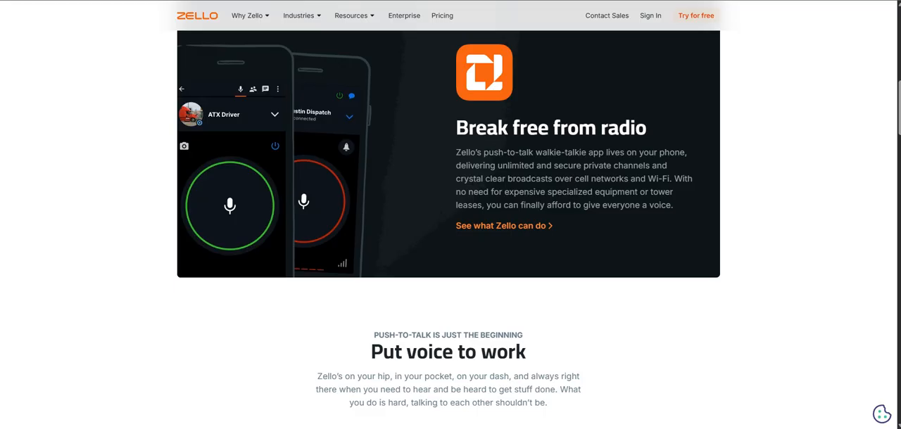
scroll(down, 3)
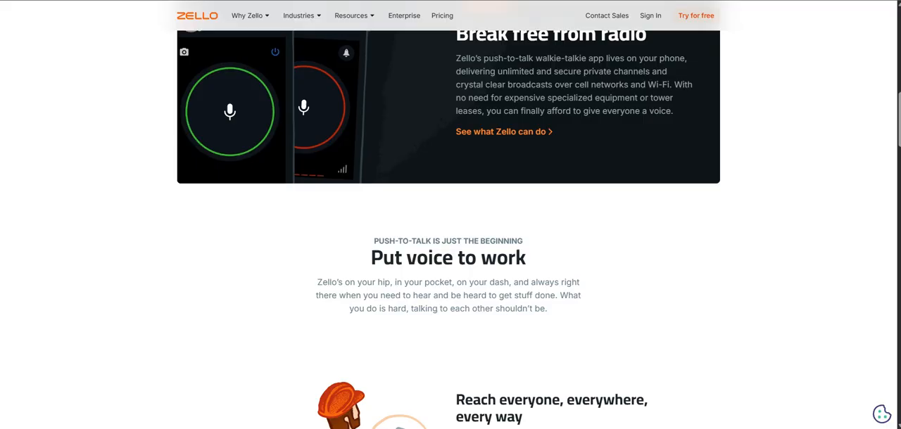
scroll(down, 3)
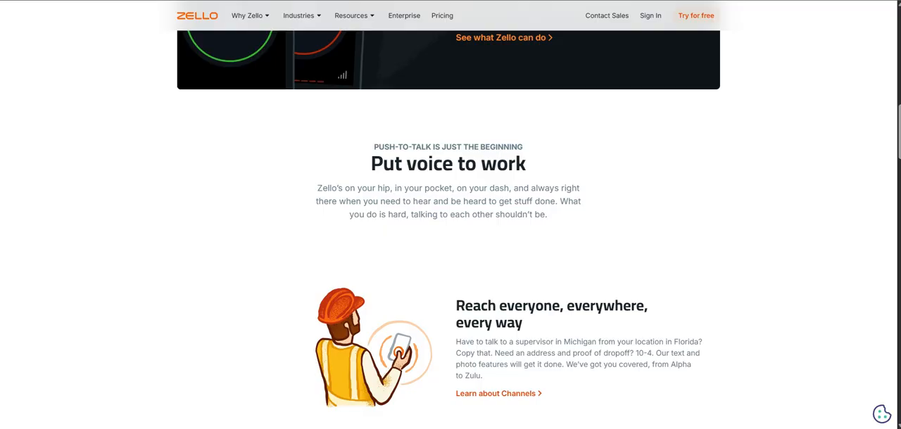
scroll(down, 3)
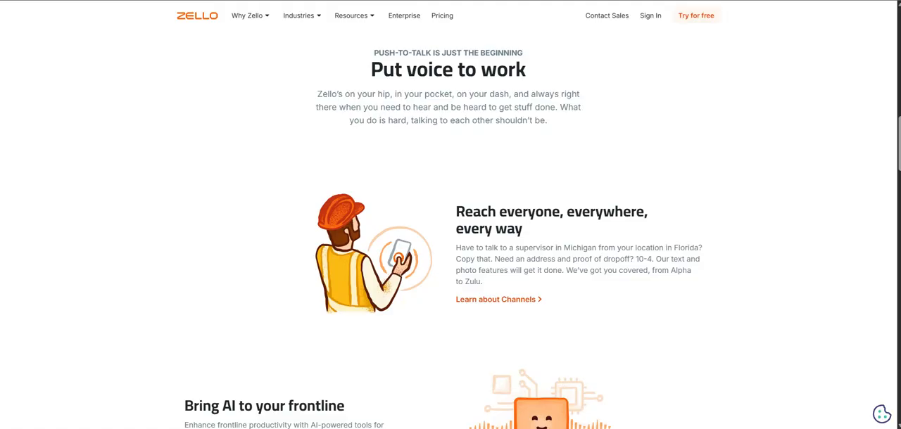
scroll(down, 3)
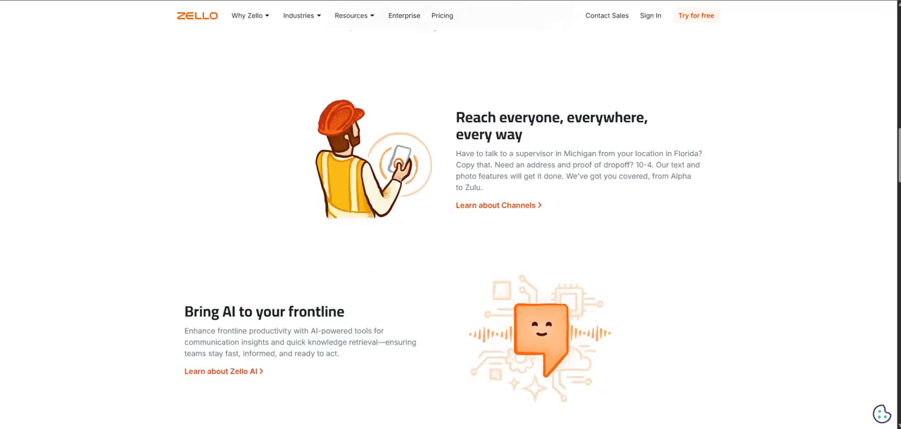
scroll(down, 3)
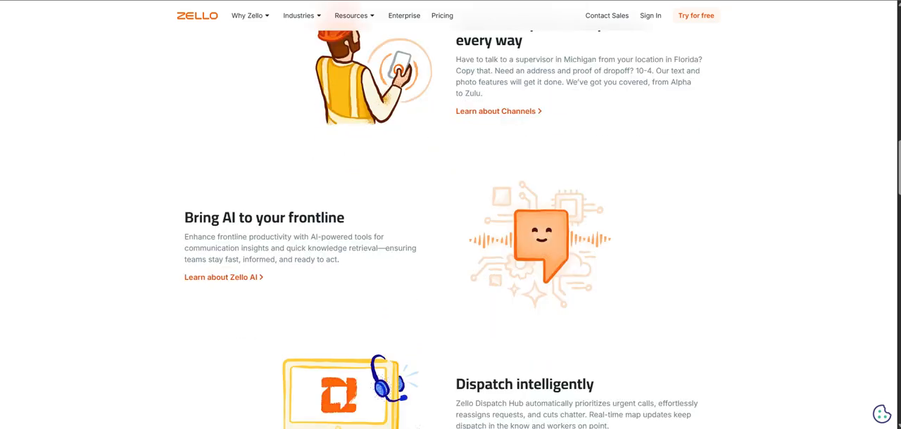
scroll(up, 3)
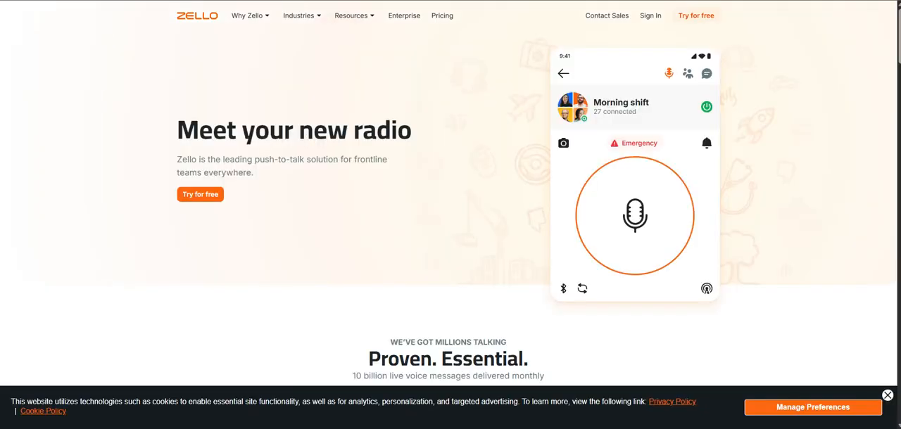
scroll(down, 3)
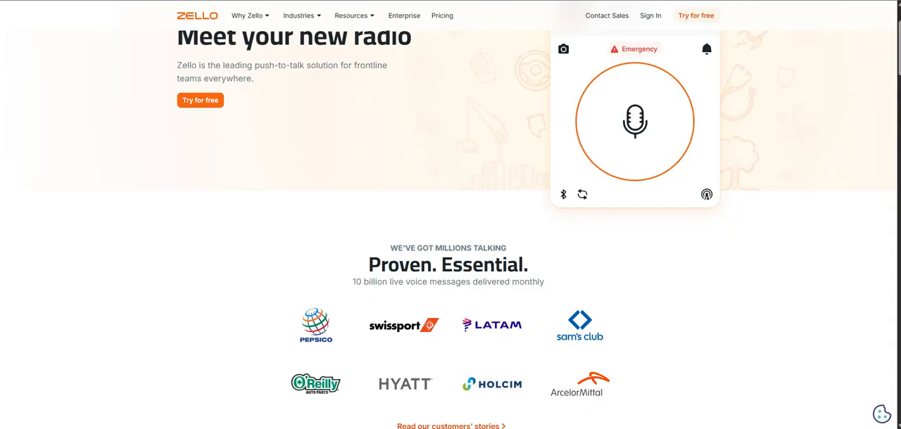
scroll(down, 3)
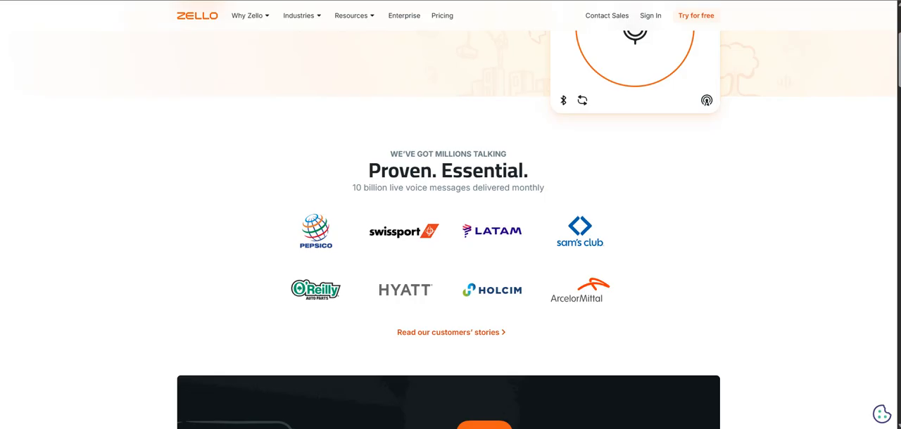
scroll(down, 3)
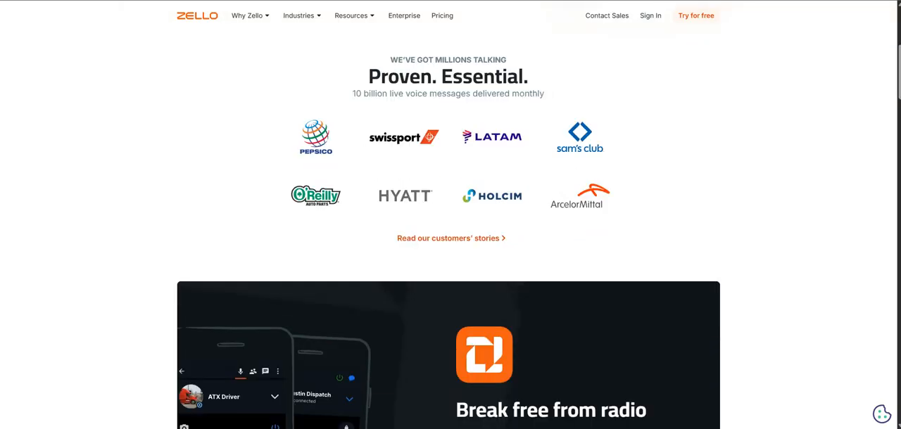
scroll(down, 3)
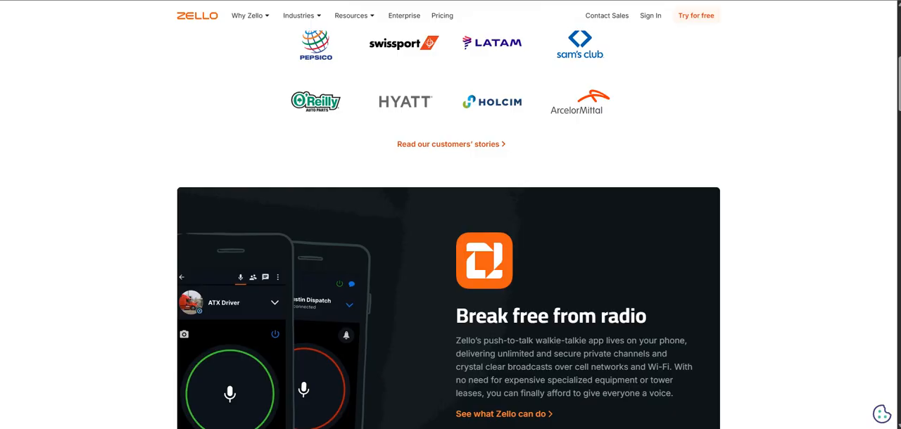
scroll(down, 3)
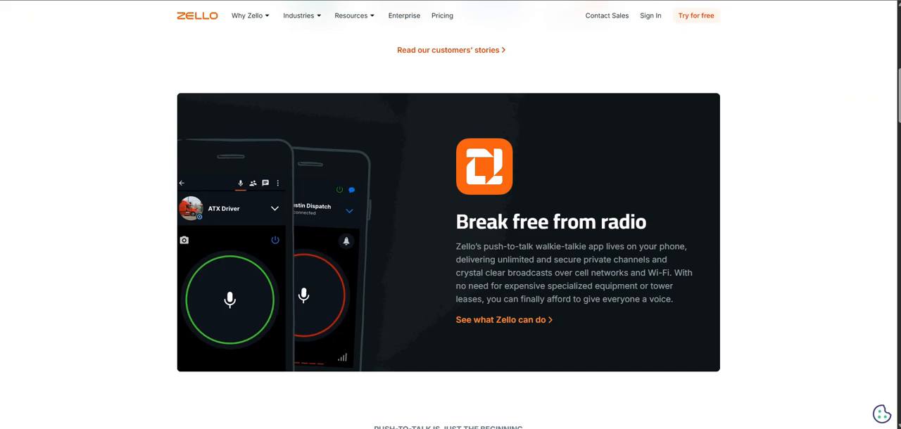
scroll(down, 3)
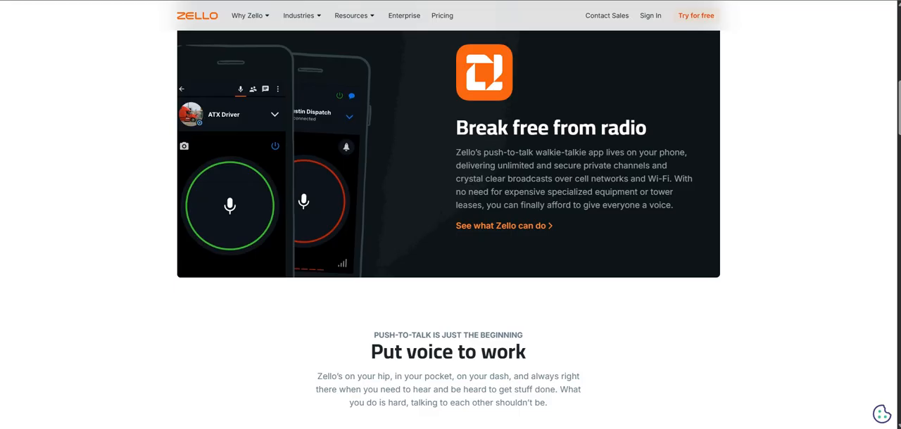
scroll(down, 3)
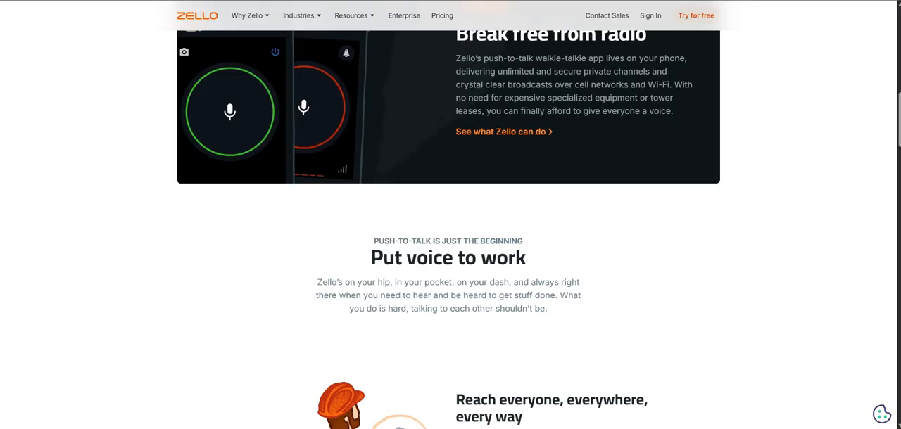
scroll(down, 3)
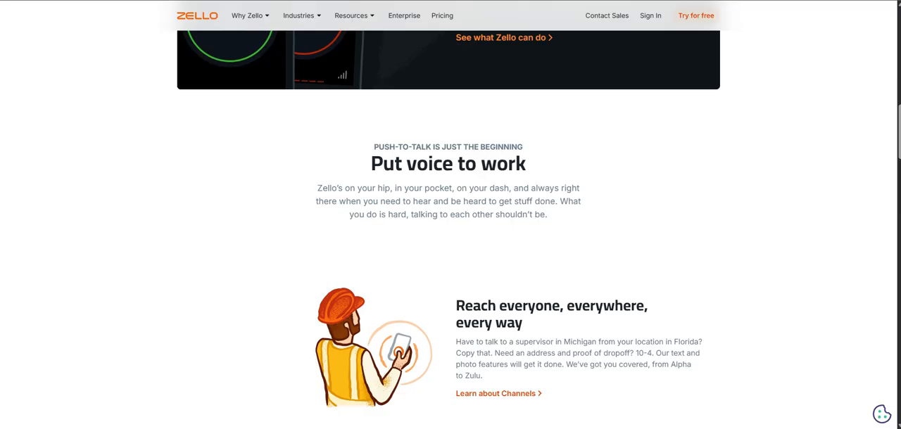
scroll(down, 3)
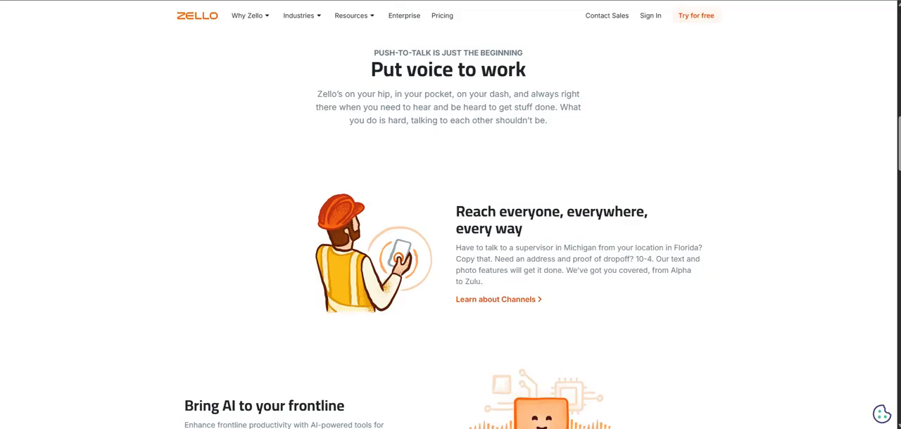
scroll(down, 3)
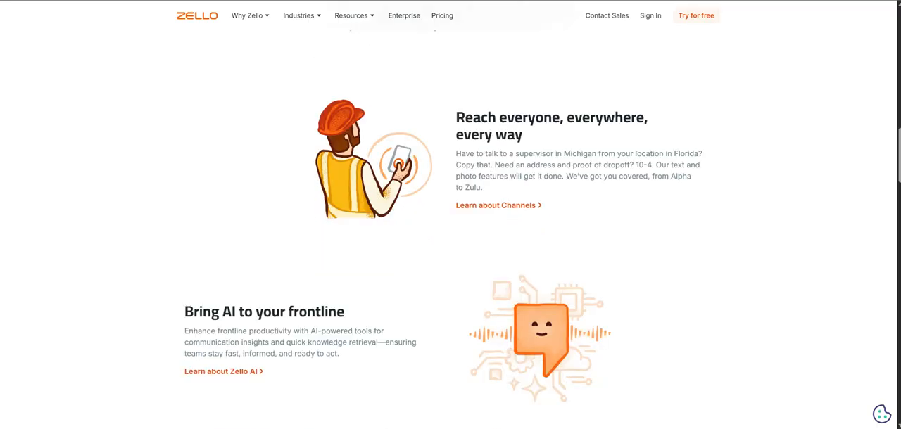
scroll(down, 3)
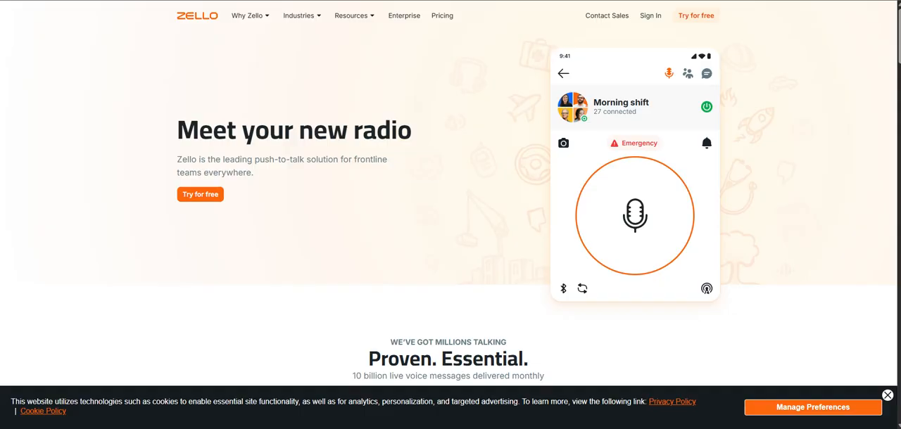
scroll(down, 3)
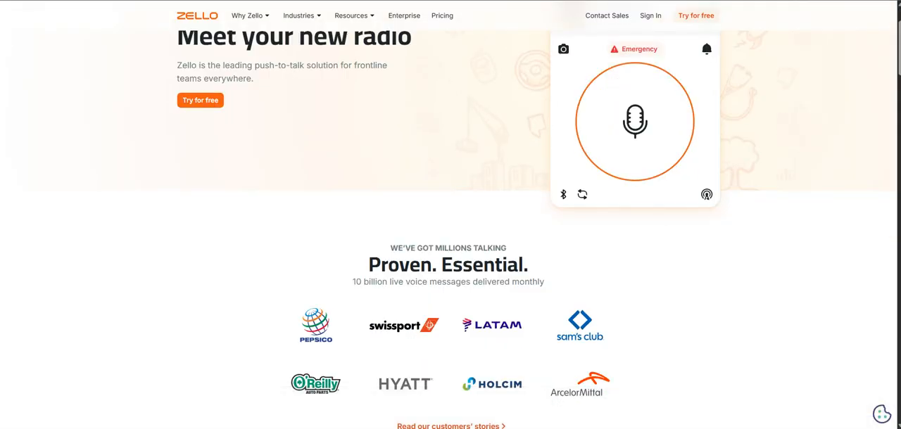
scroll(down, 3)
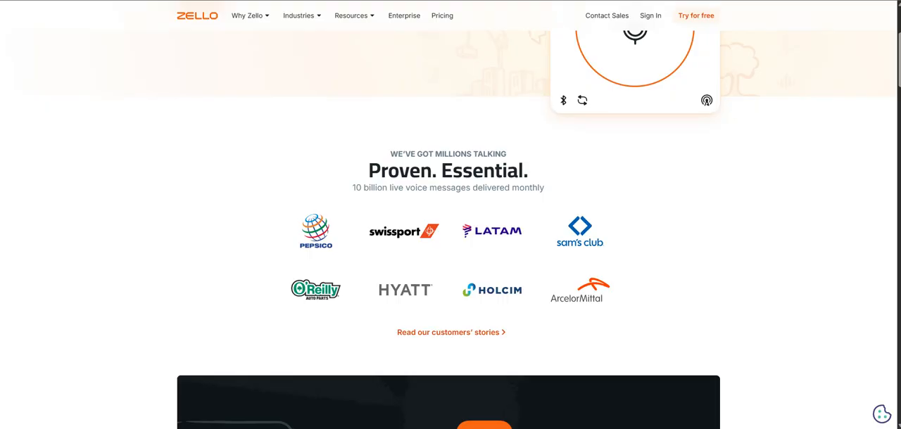
scroll(down, 3)
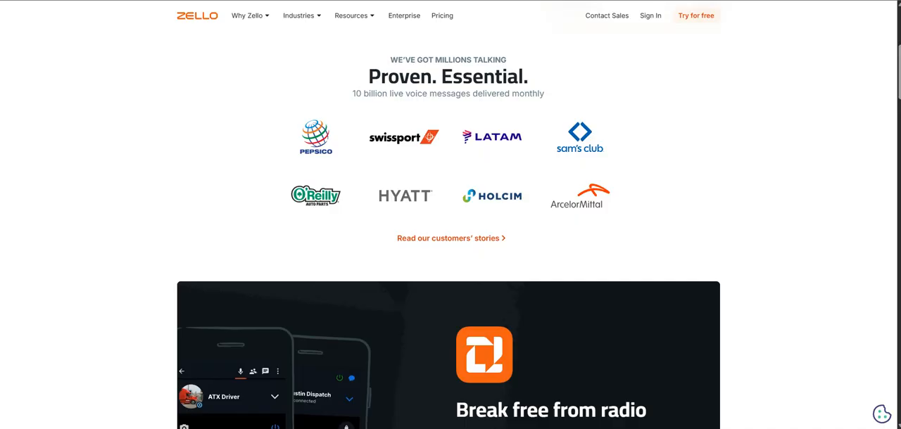
scroll(down, 3)
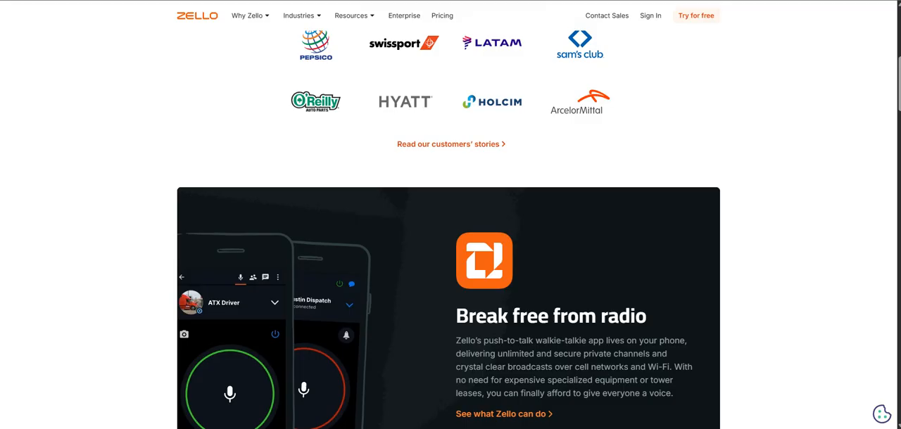
scroll(down, 3)
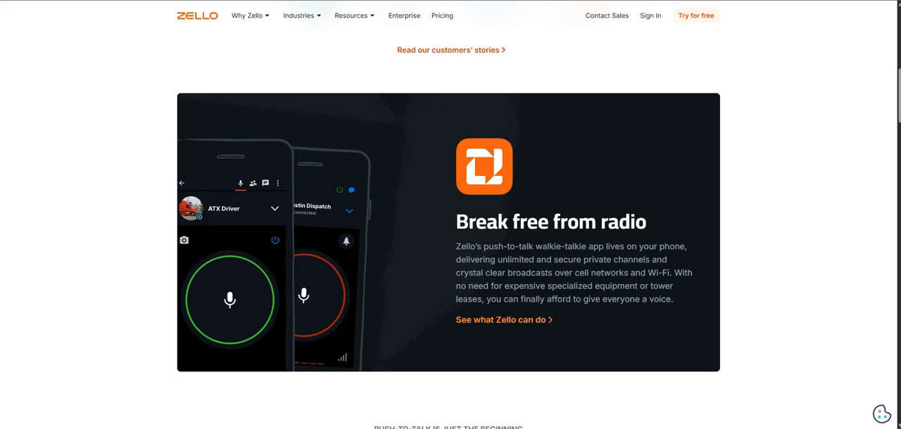
scroll(down, 3)
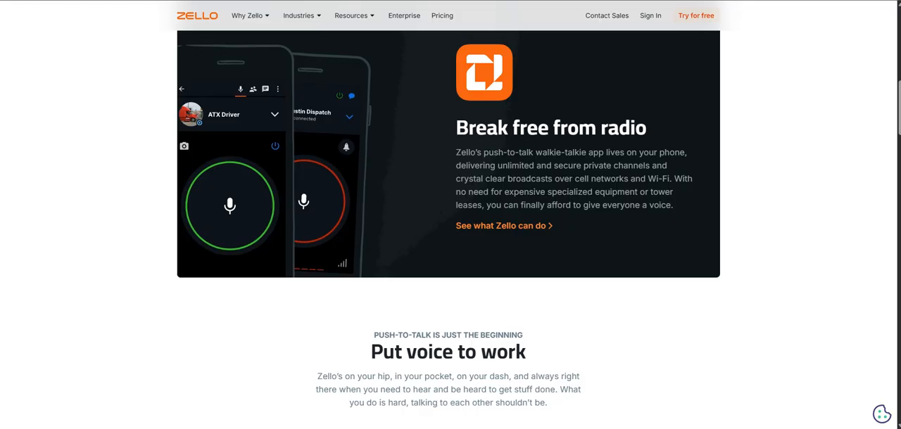
scroll(down, 3)
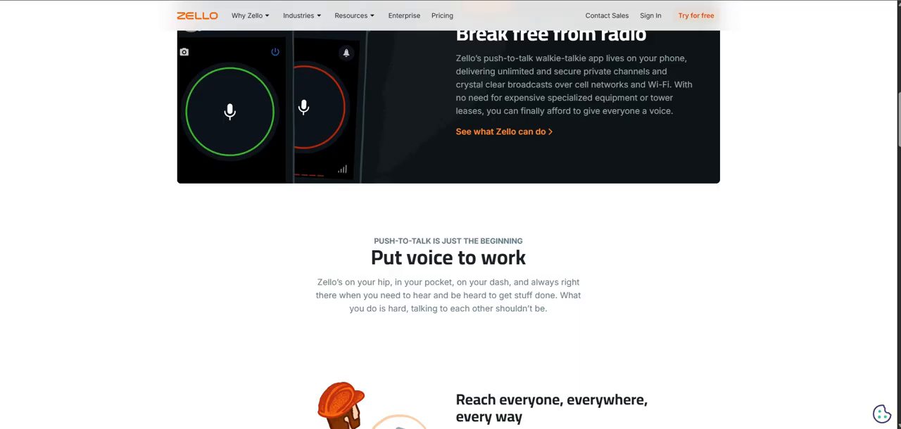
scroll(down, 3)
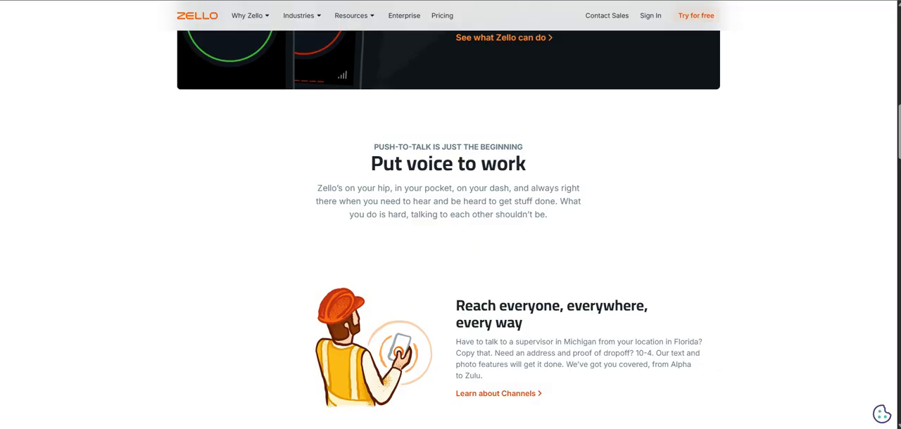
scroll(down, 3)
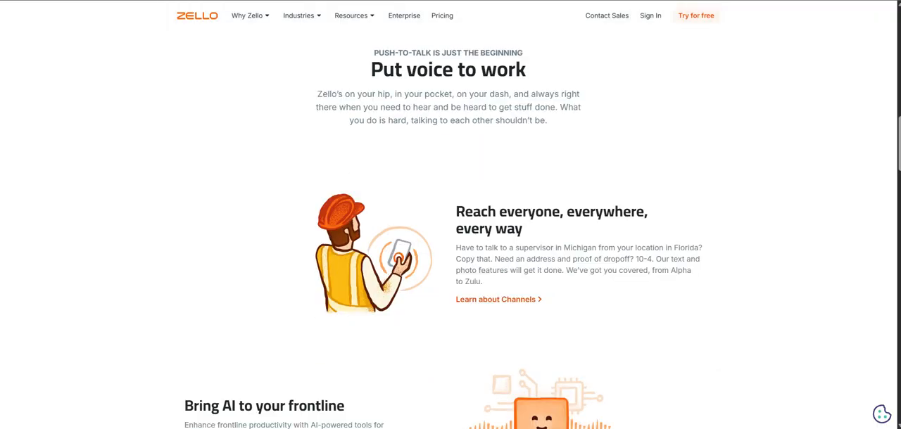
scroll(down, 3)
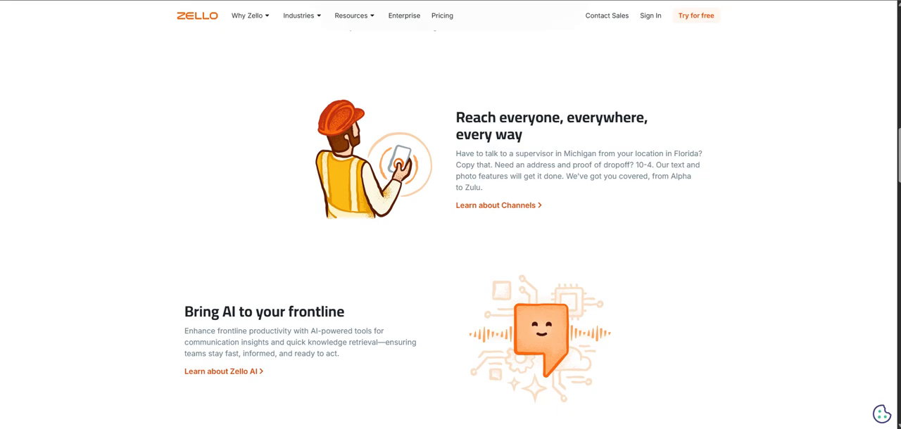
scroll(down, 3)
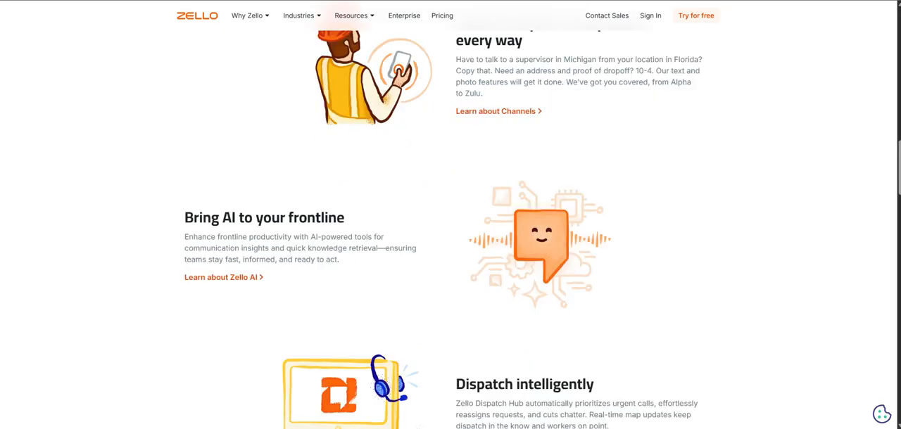
scroll(up, 3)
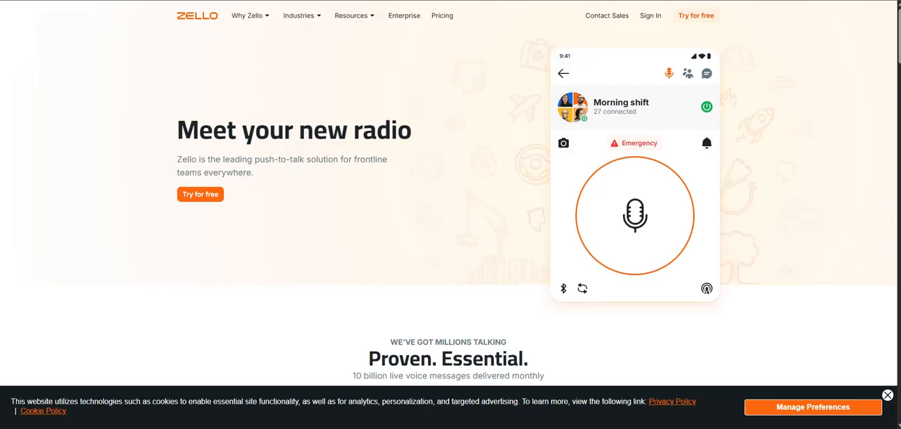
scroll(down, 3)
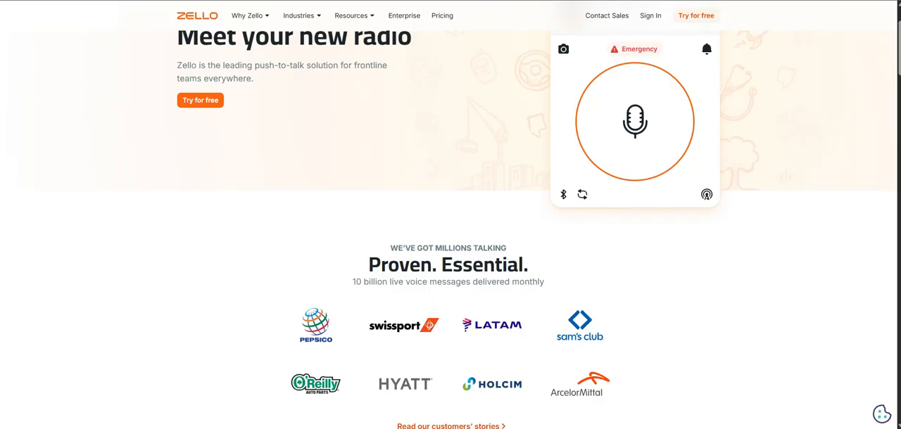
scroll(down, 3)
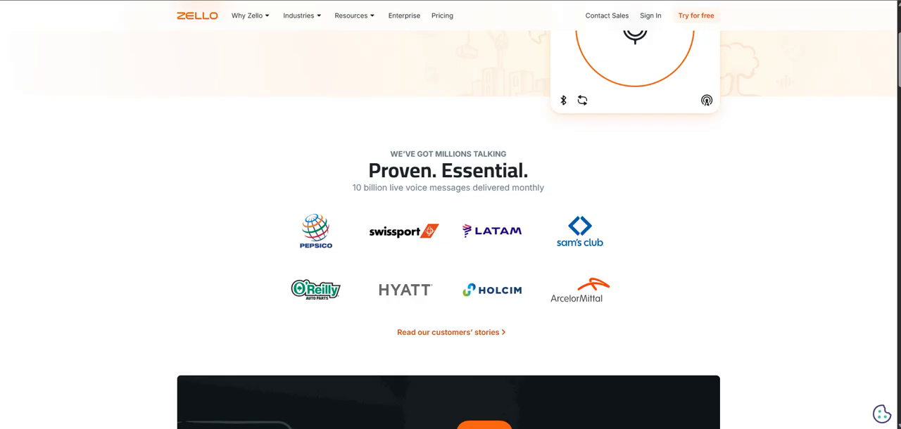
scroll(down, 3)
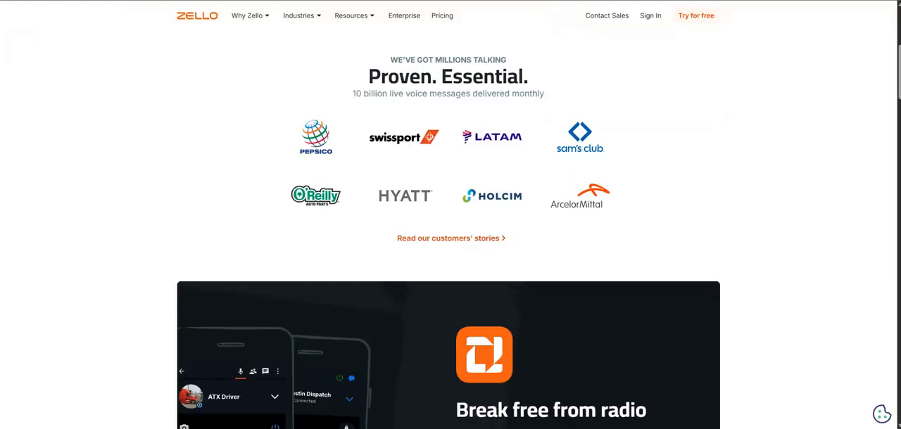
scroll(down, 3)
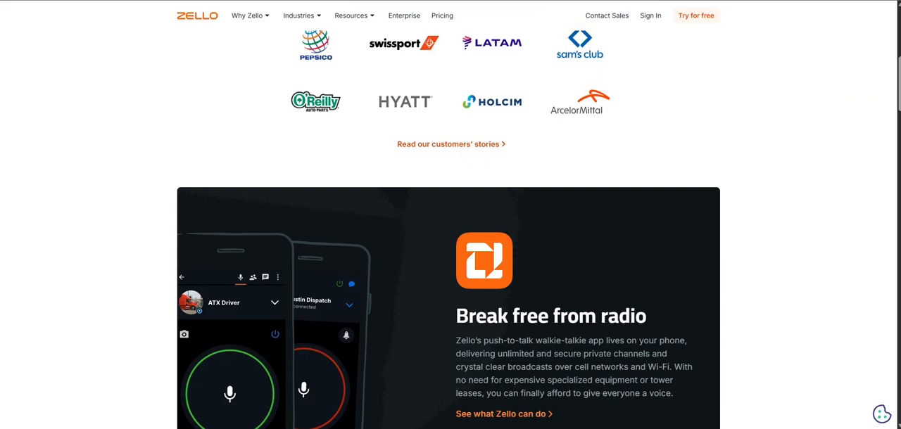
scroll(down, 3)
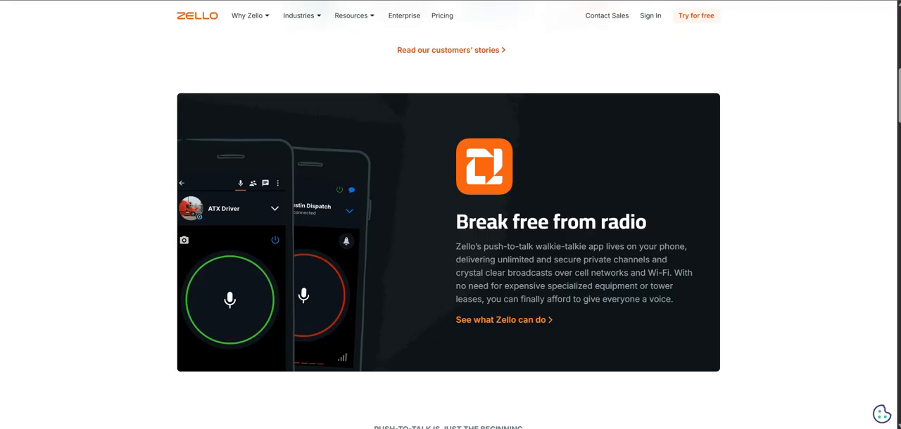
scroll(down, 3)
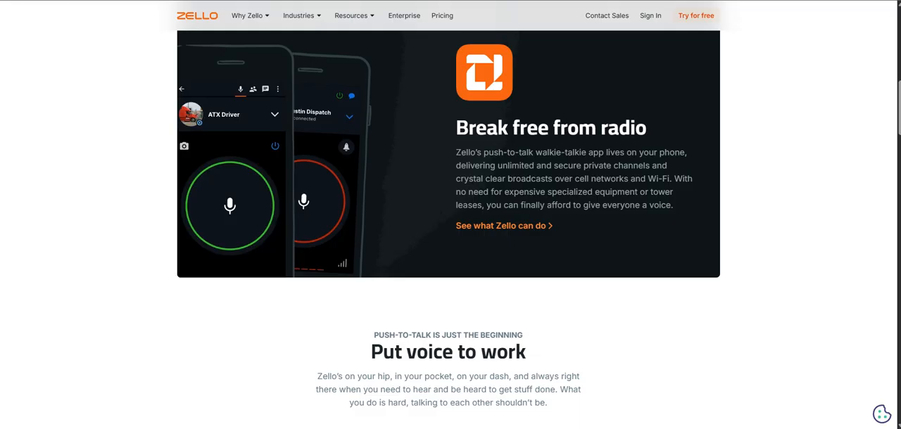
scroll(down, 3)
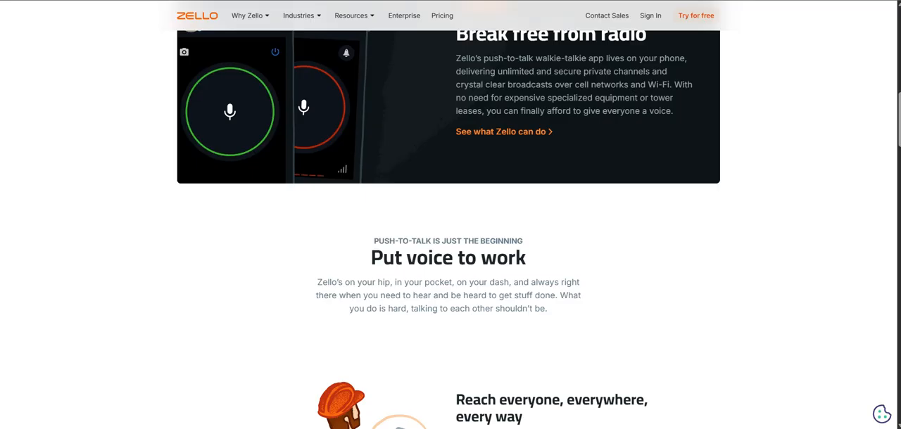
scroll(down, 3)
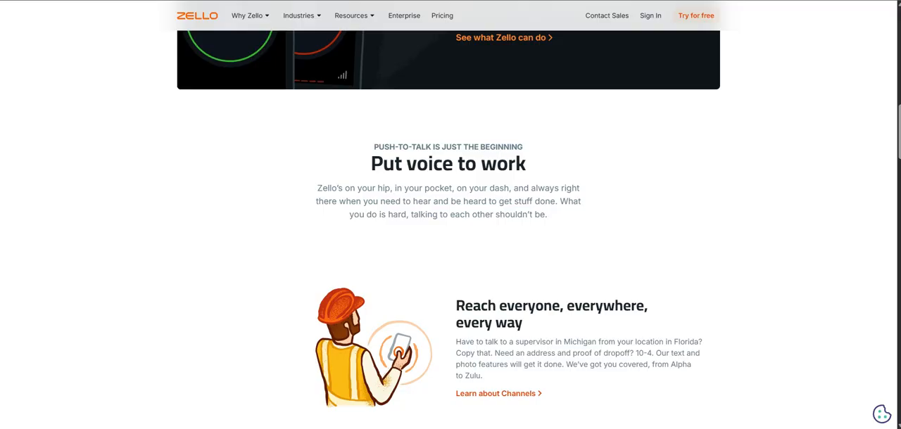
scroll(down, 3)
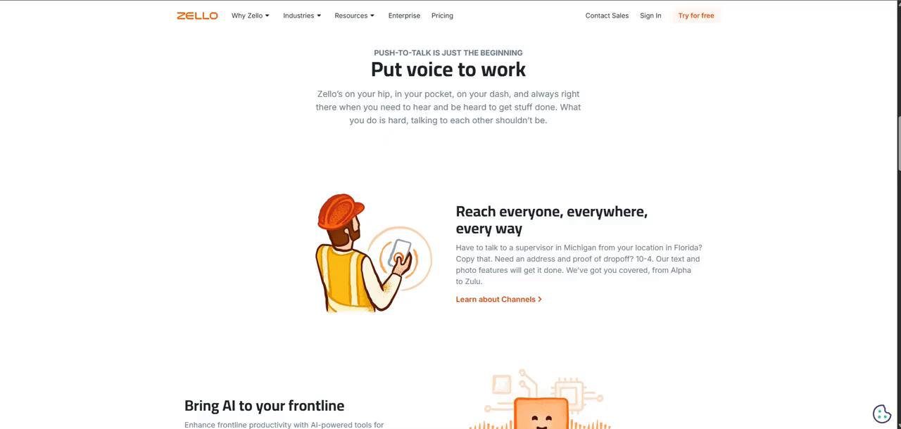
scroll(down, 3)
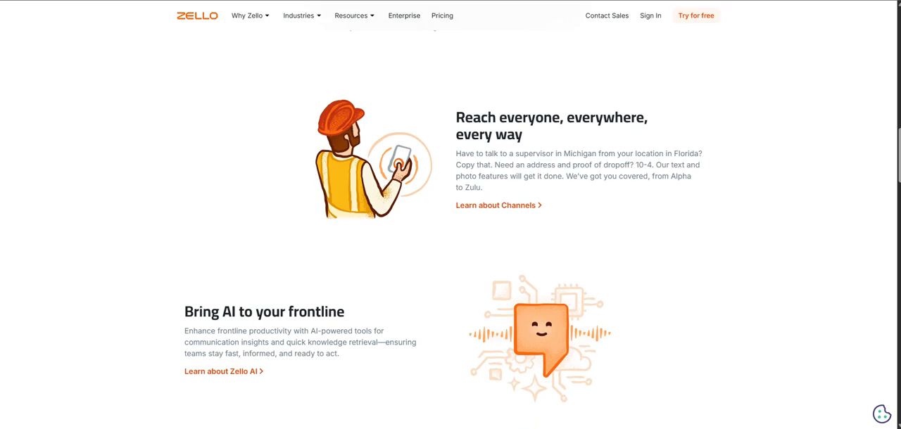
scroll(down, 3)
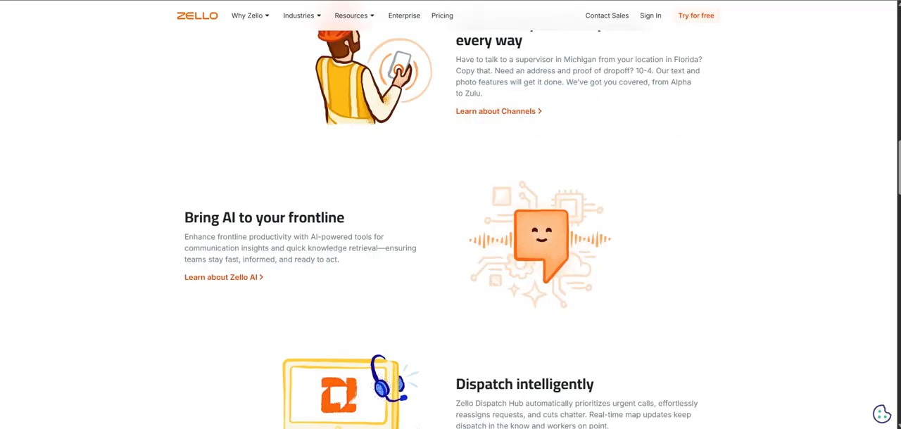
scroll(up, 3)
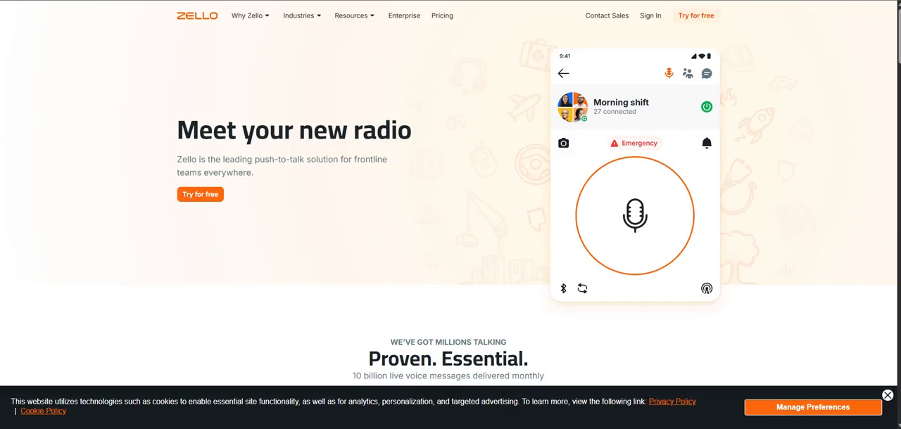
scroll(down, 3)
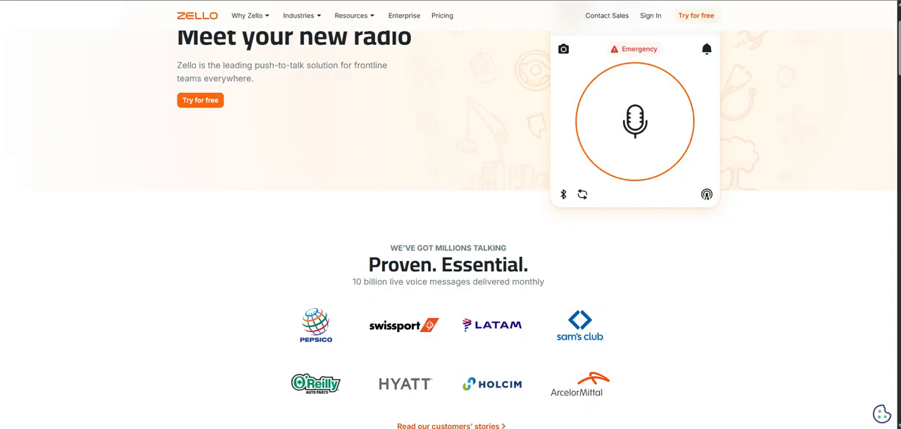
scroll(down, 3)
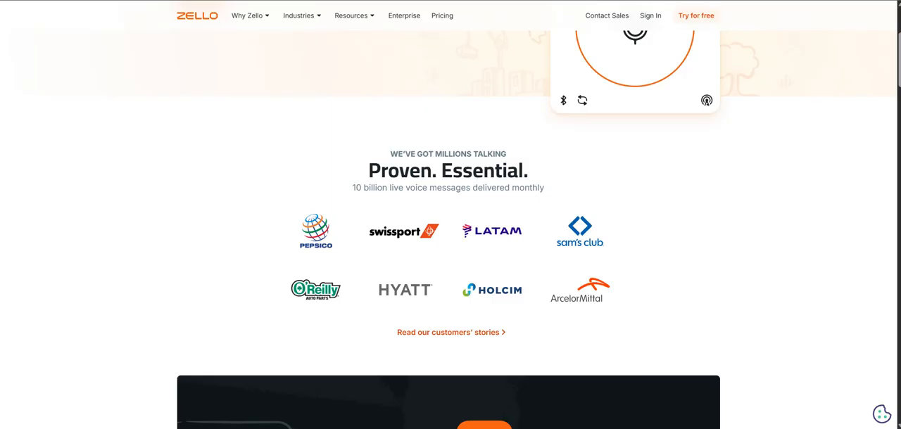
scroll(down, 3)
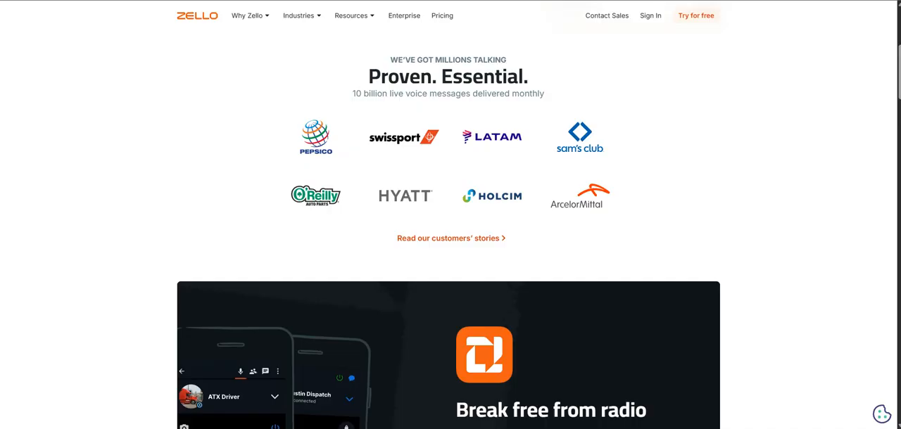
scroll(down, 3)
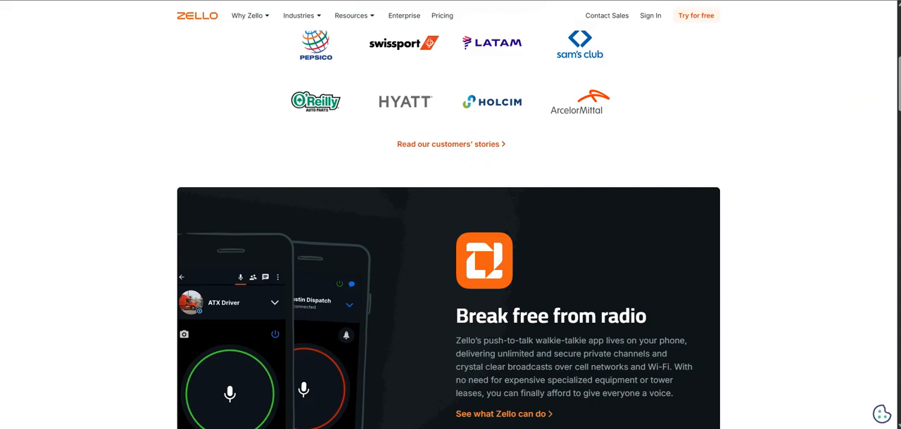
scroll(down, 3)
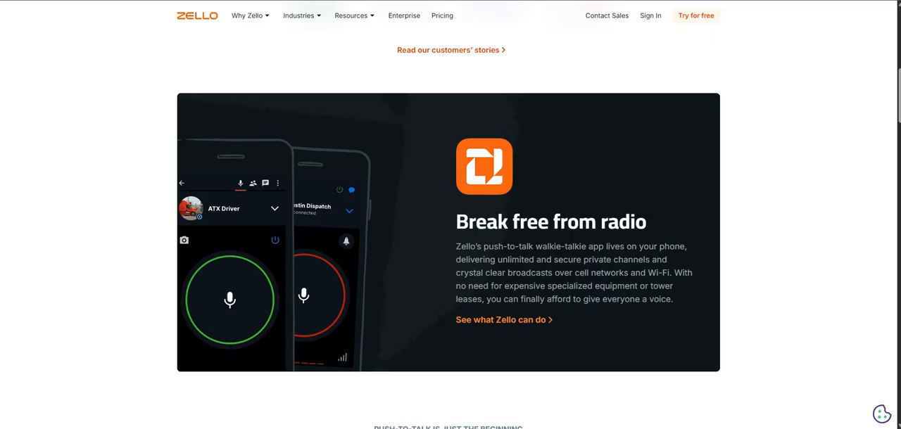
scroll(down, 3)
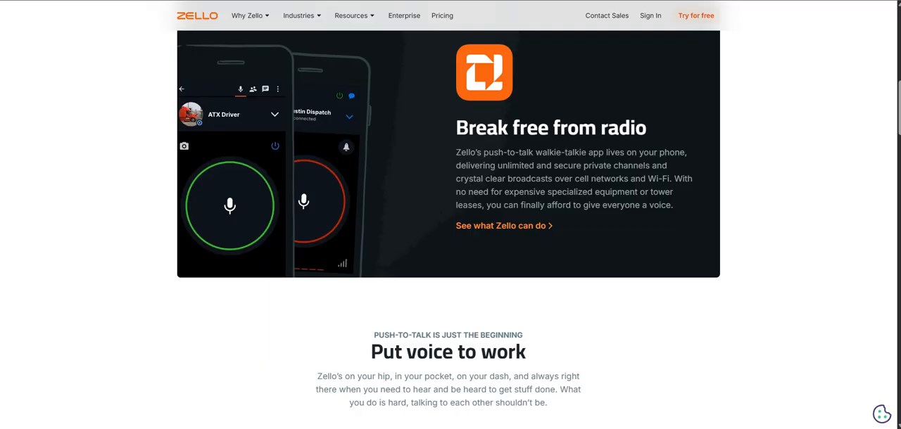
scroll(down, 3)
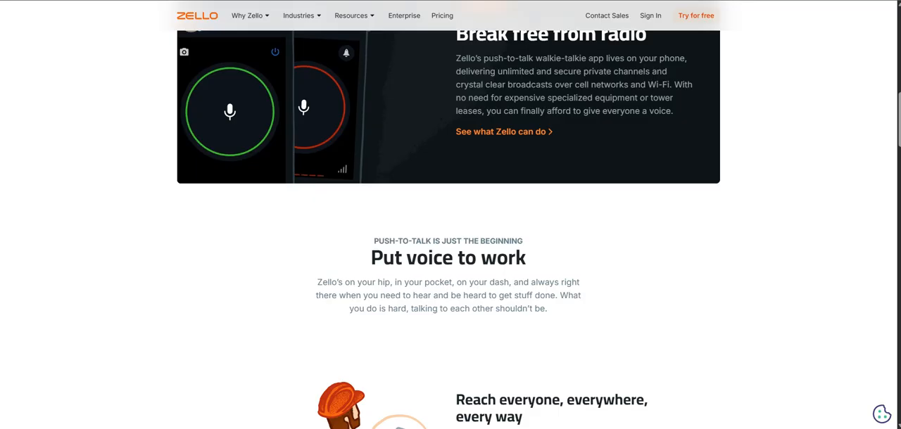
scroll(down, 3)
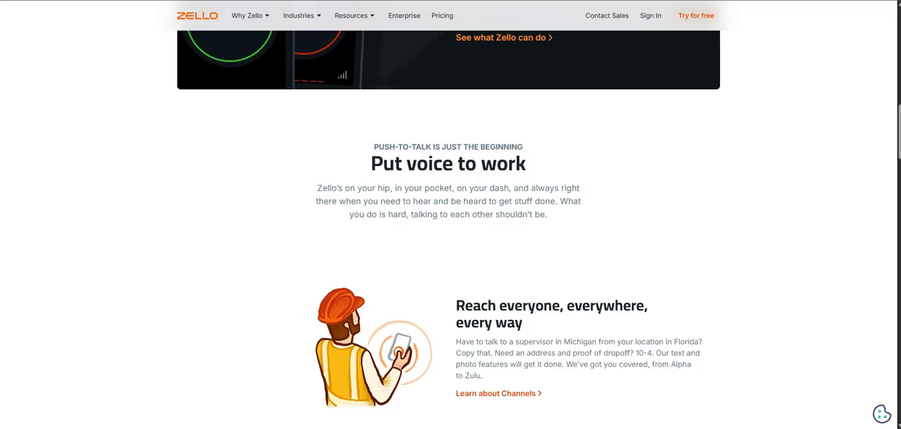
scroll(down, 3)
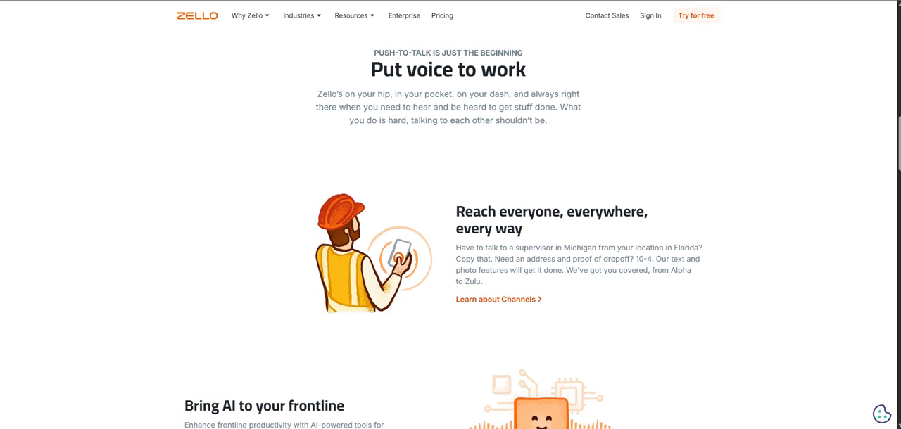
scroll(down, 3)
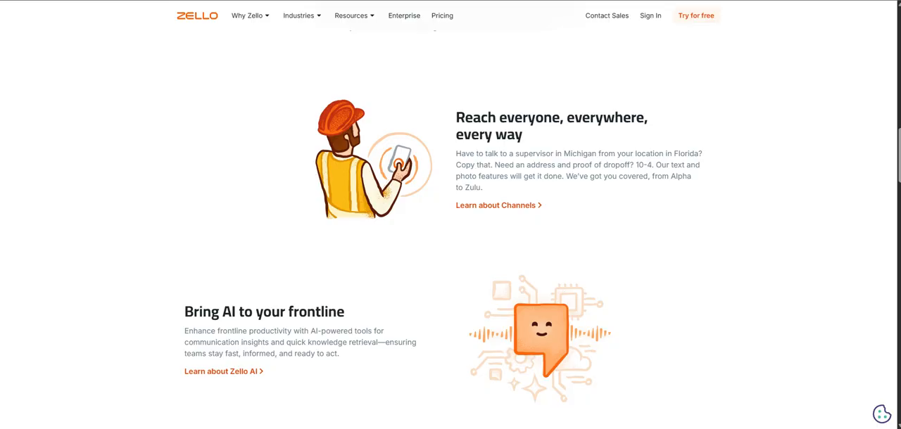
scroll(down, 3)
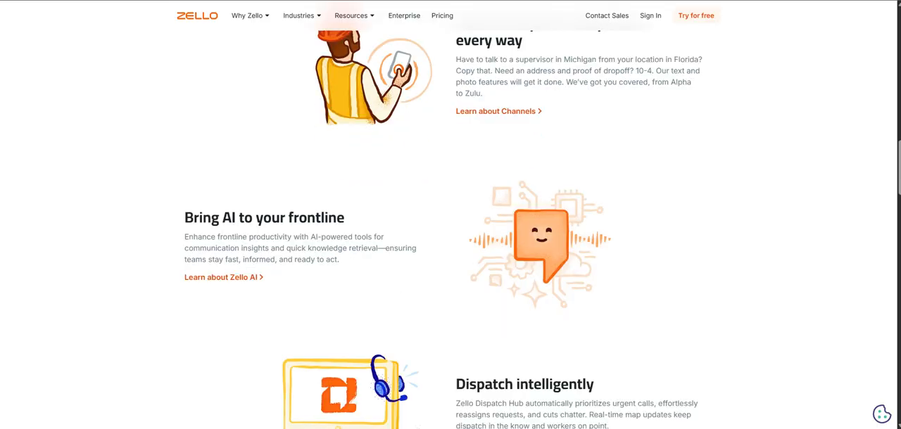
scroll(up, 3)
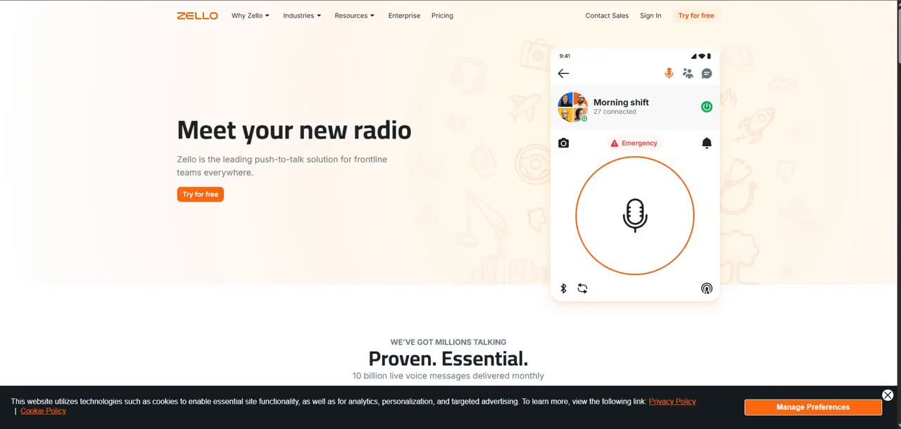
scroll(down, 3)
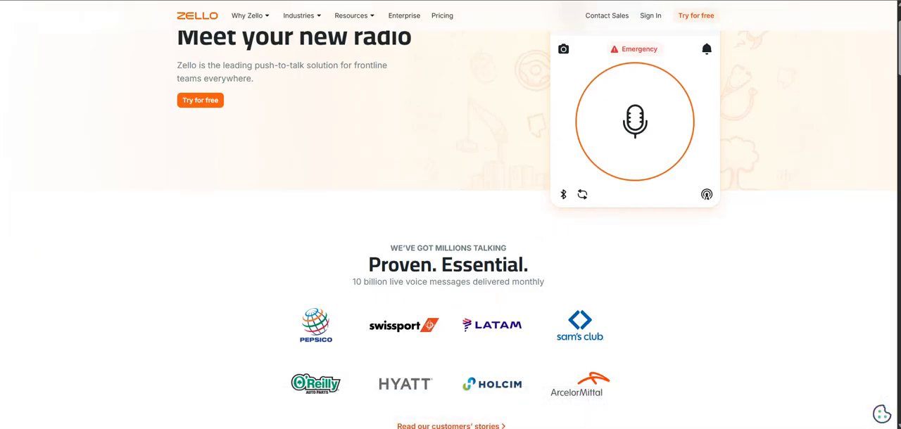
scroll(down, 3)
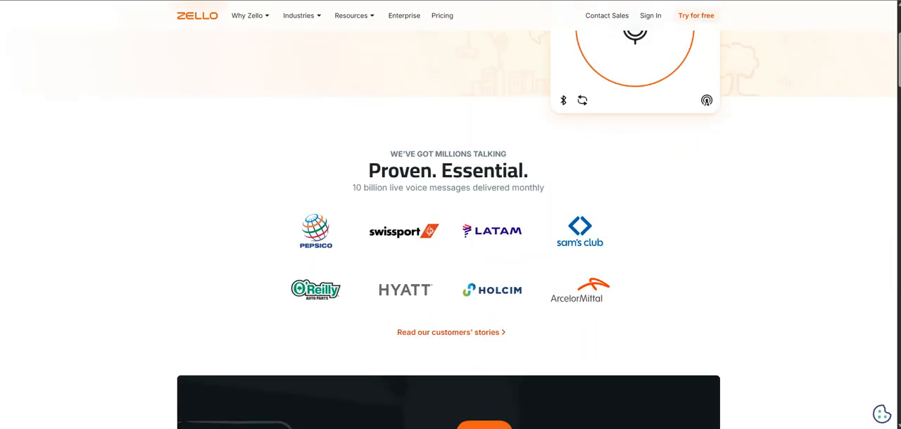
scroll(down, 3)
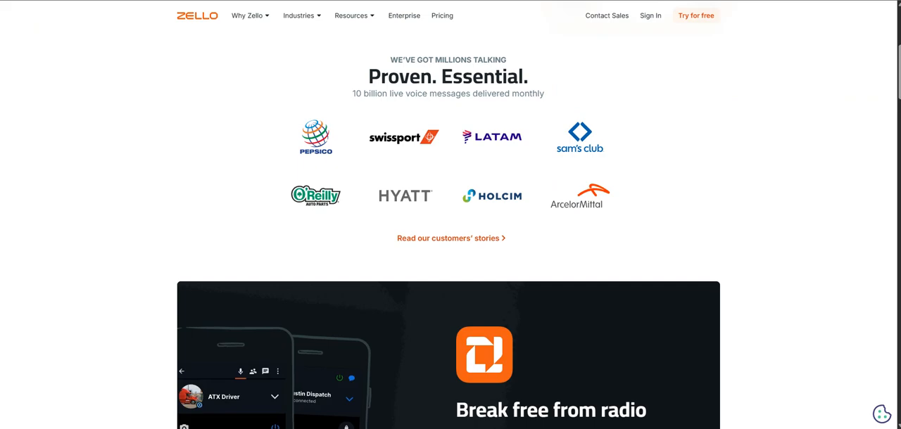
scroll(down, 3)
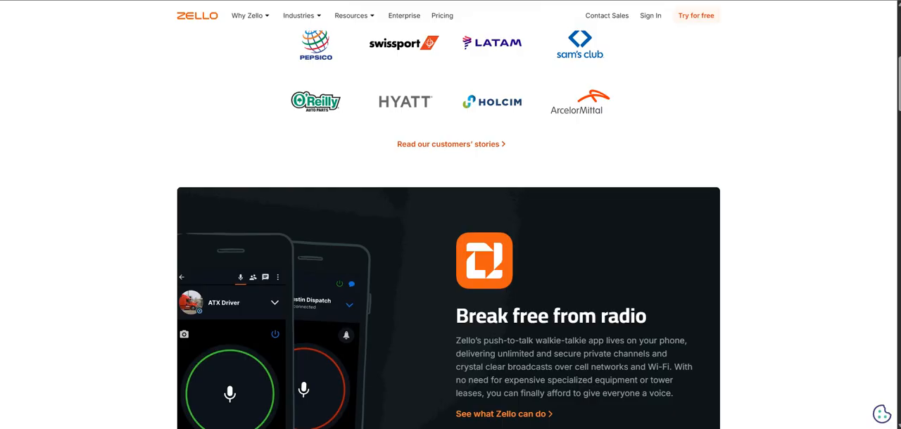
scroll(down, 3)
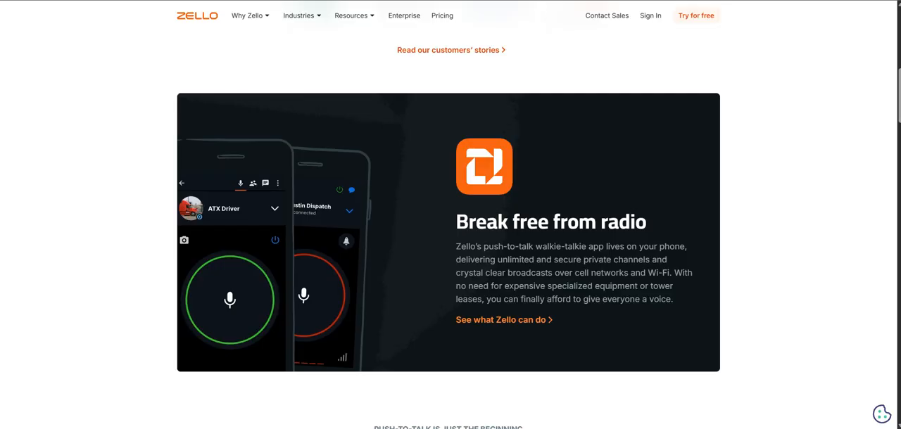
scroll(down, 3)
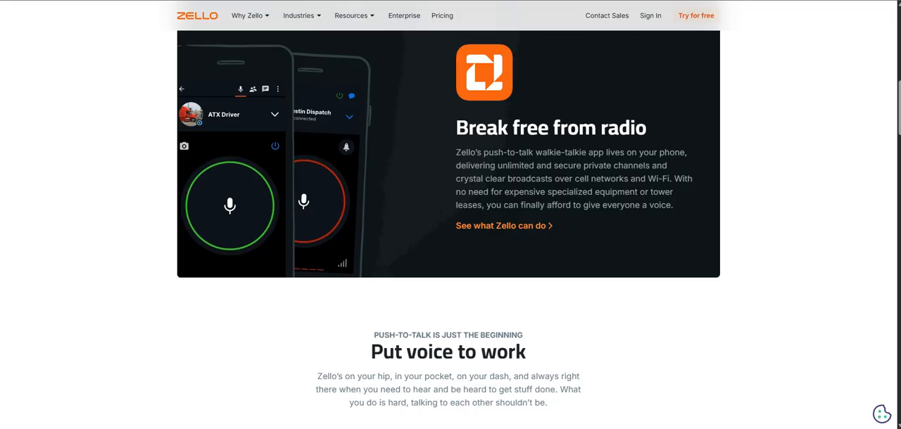
scroll(down, 3)
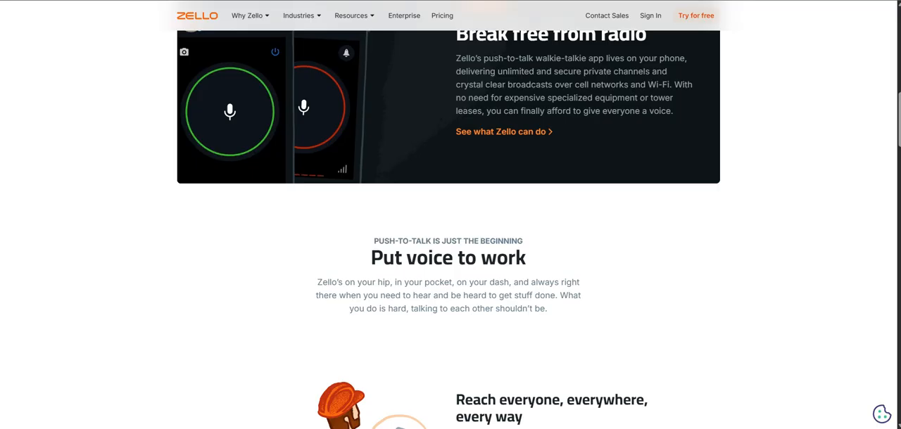
scroll(down, 3)
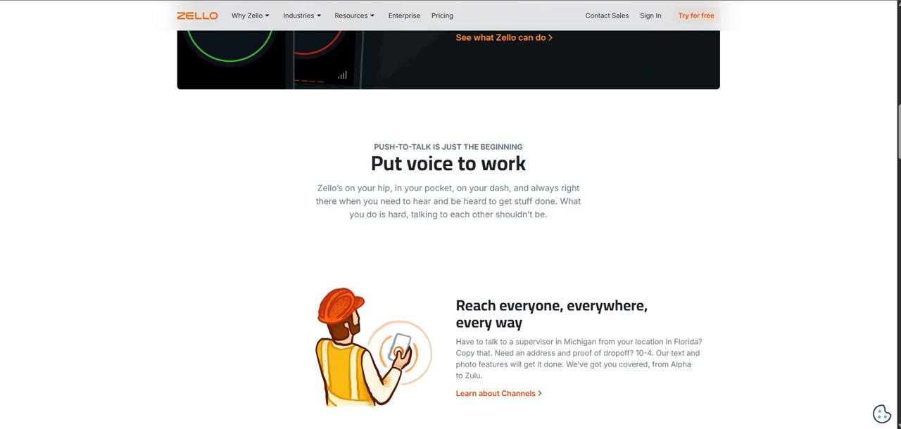
scroll(down, 3)
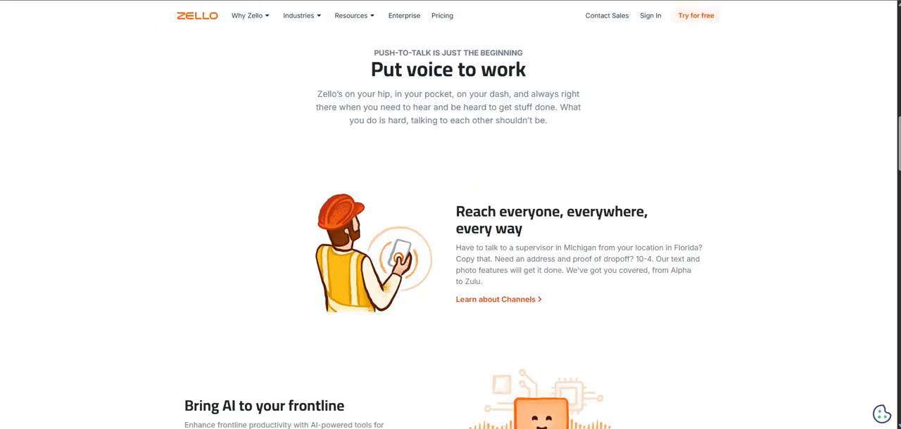
scroll(down, 3)
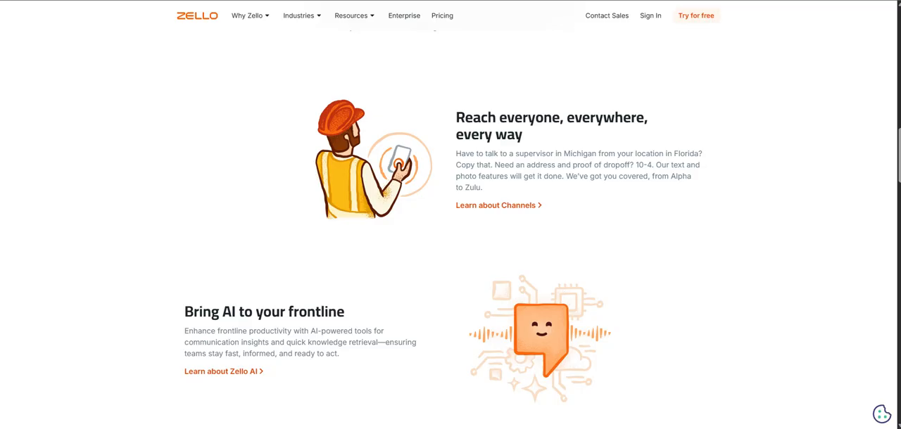
scroll(down, 3)
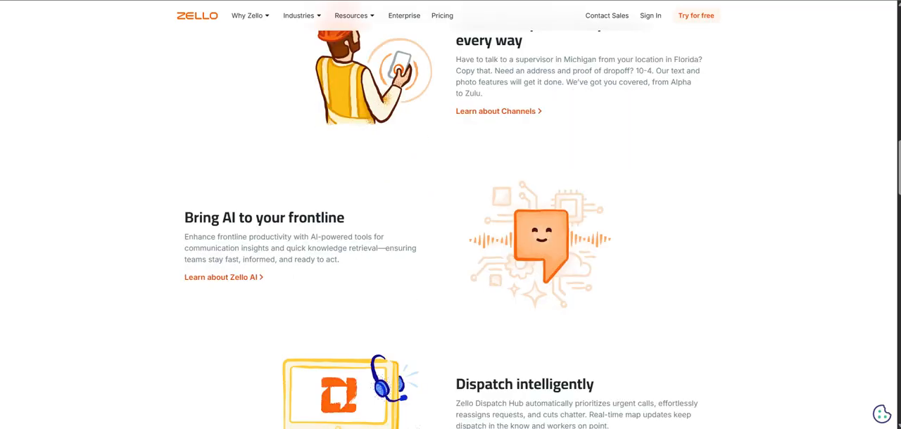
scroll(up, 3)
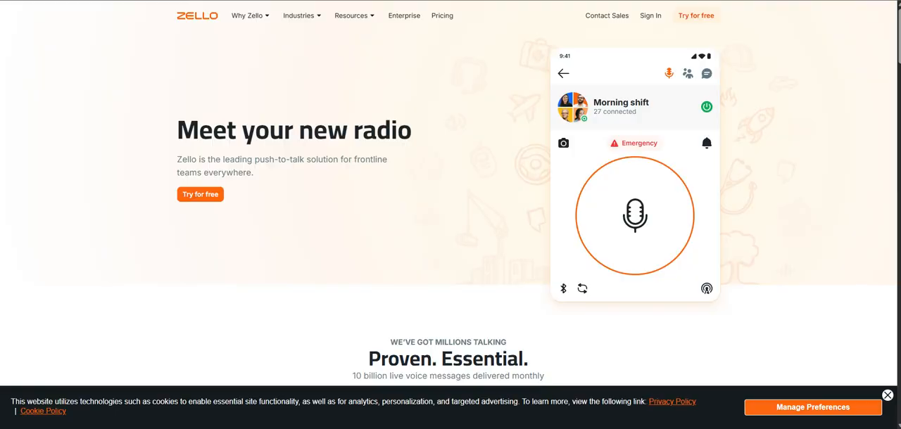
scroll(down, 3)
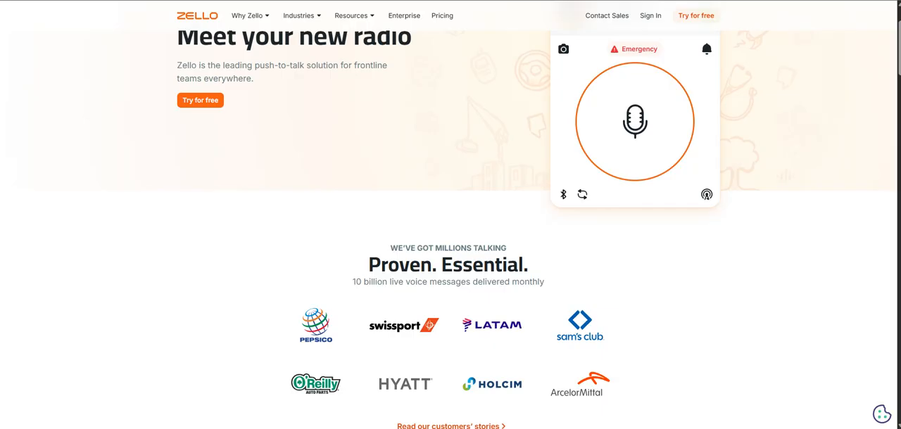
scroll(down, 3)
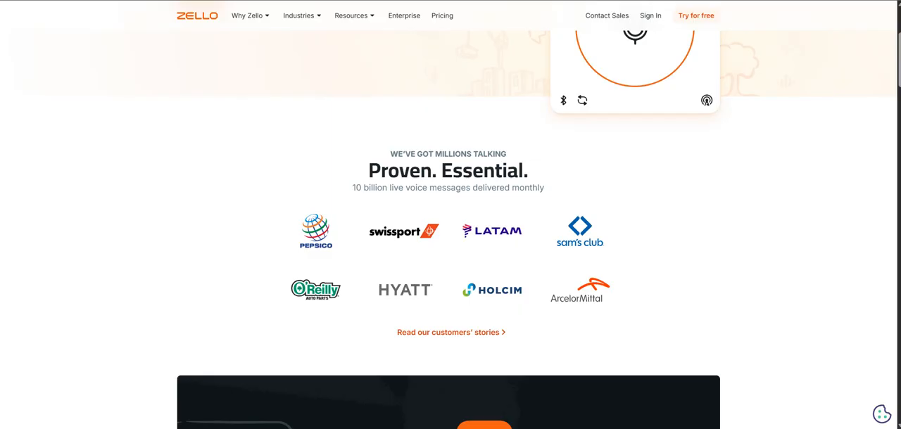
scroll(down, 3)
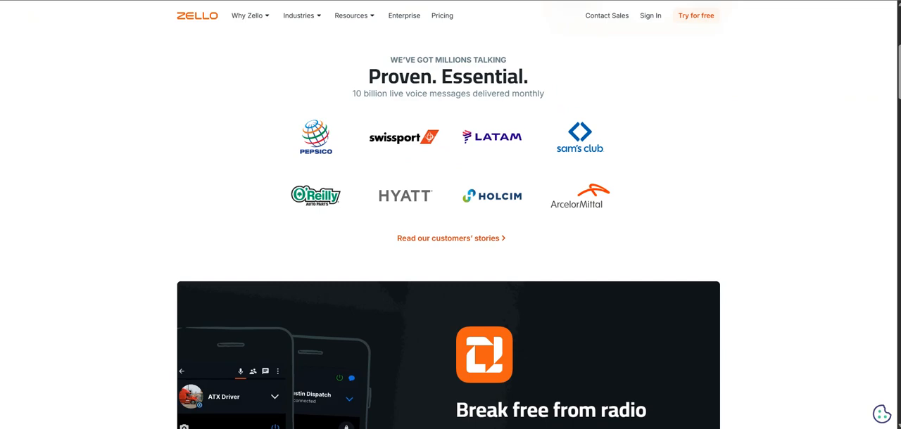
scroll(down, 3)
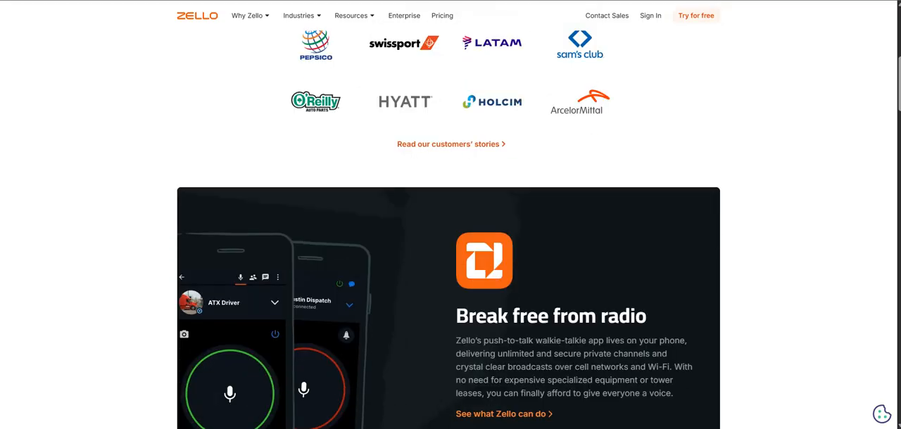
scroll(down, 3)
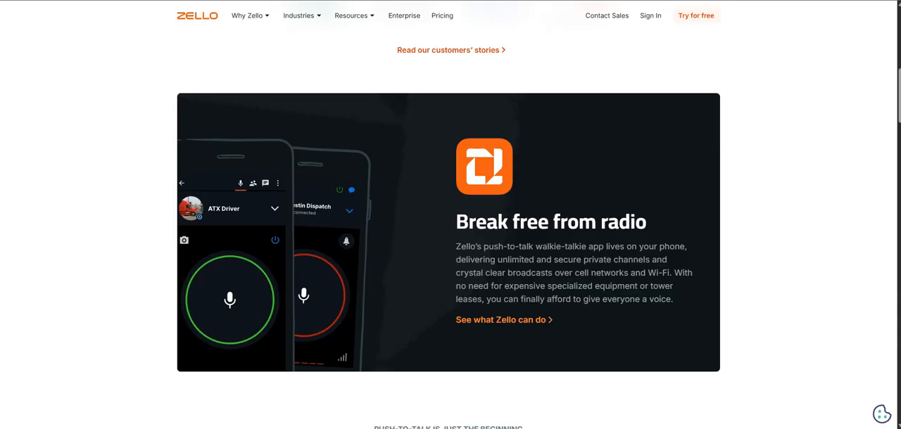
scroll(down, 3)
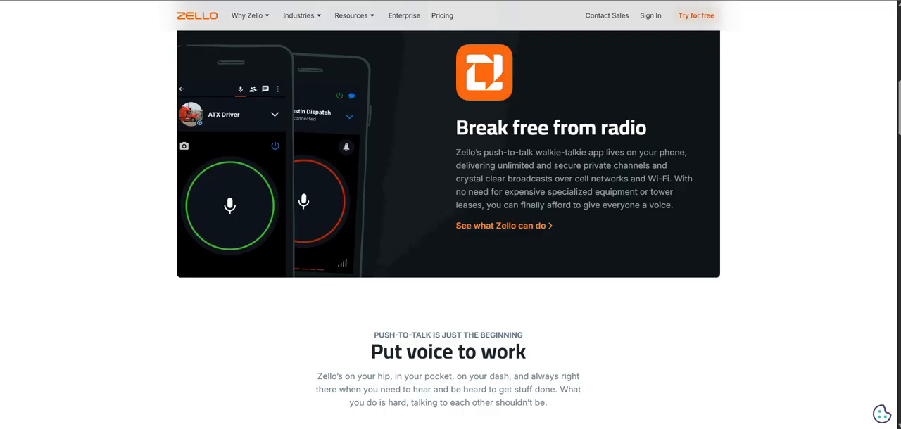
scroll(down, 3)
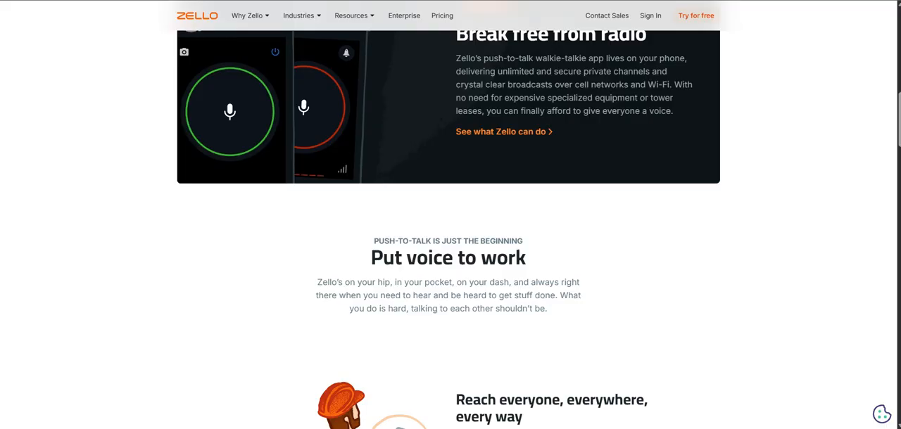
scroll(down, 3)
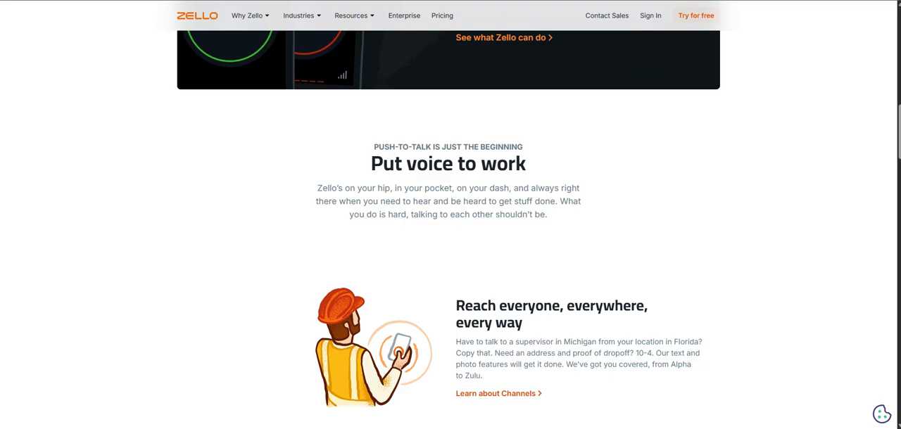
scroll(down, 3)
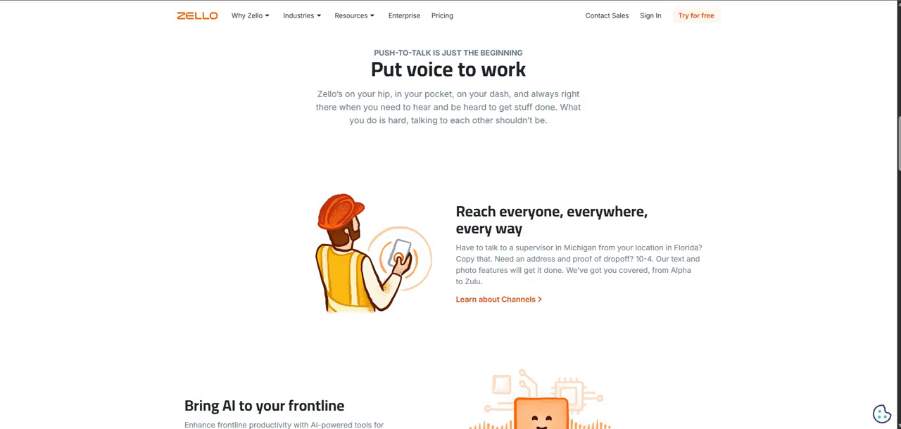
scroll(down, 3)
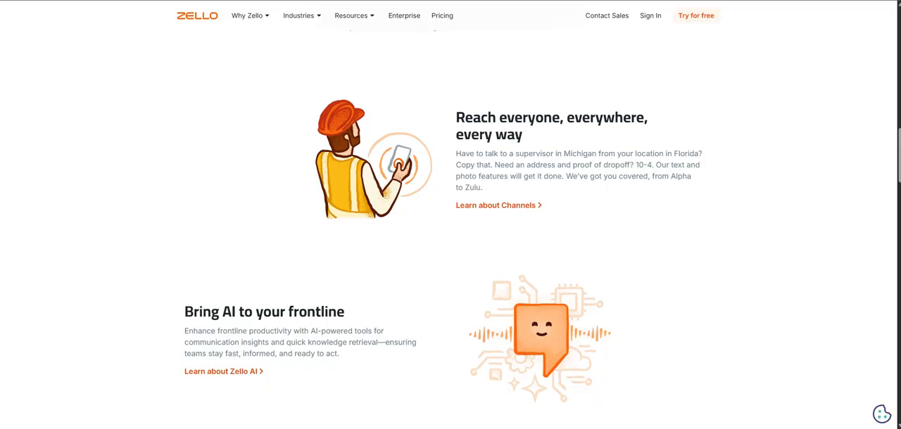
scroll(down, 3)
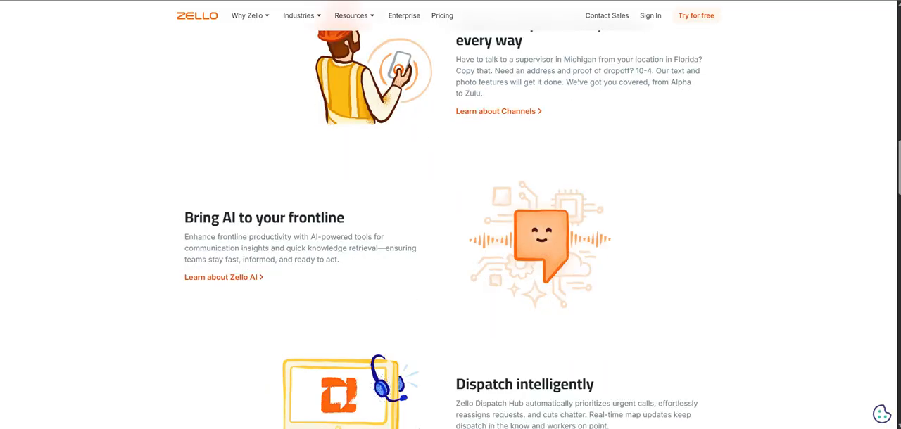
scroll(up, 3)
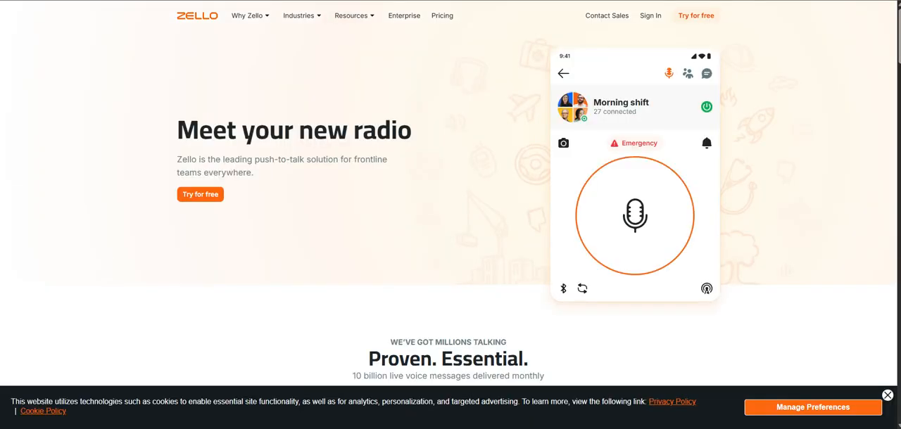
scroll(down, 3)
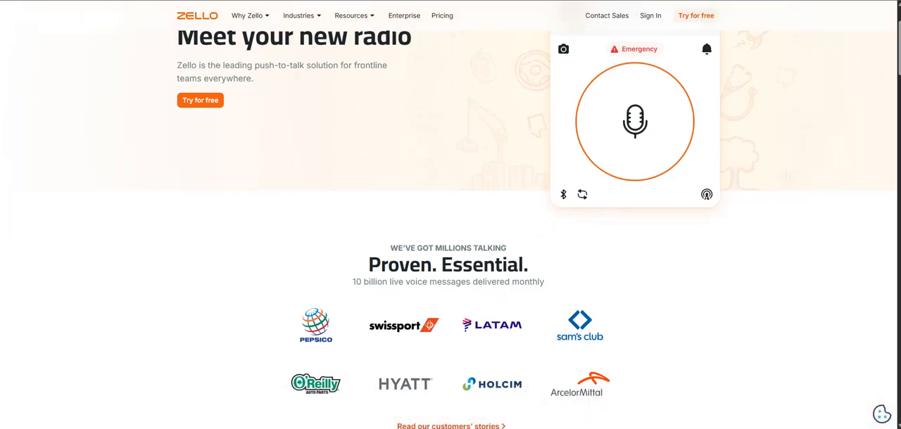
scroll(down, 3)
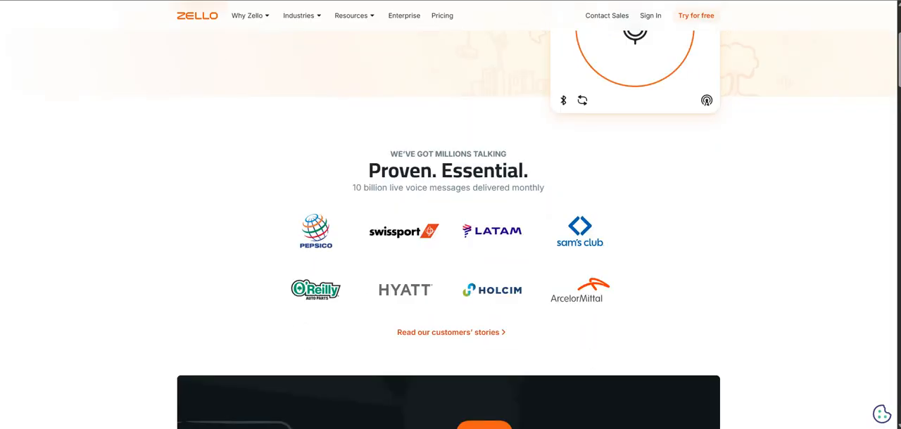
scroll(down, 3)
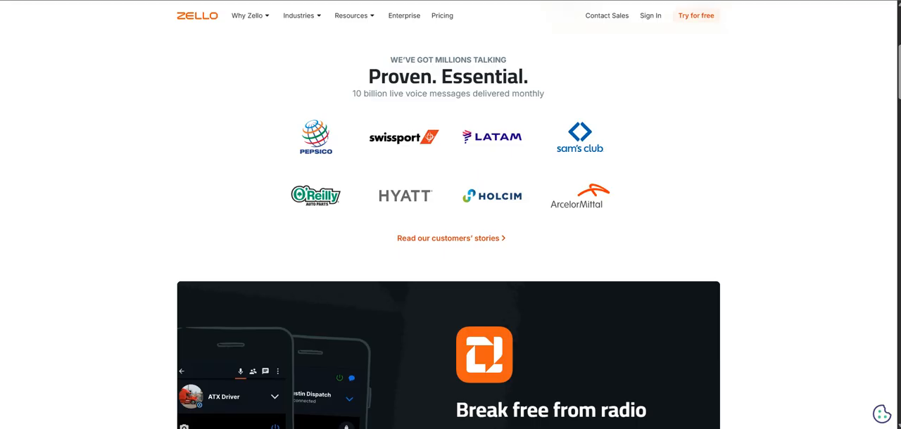
scroll(down, 3)
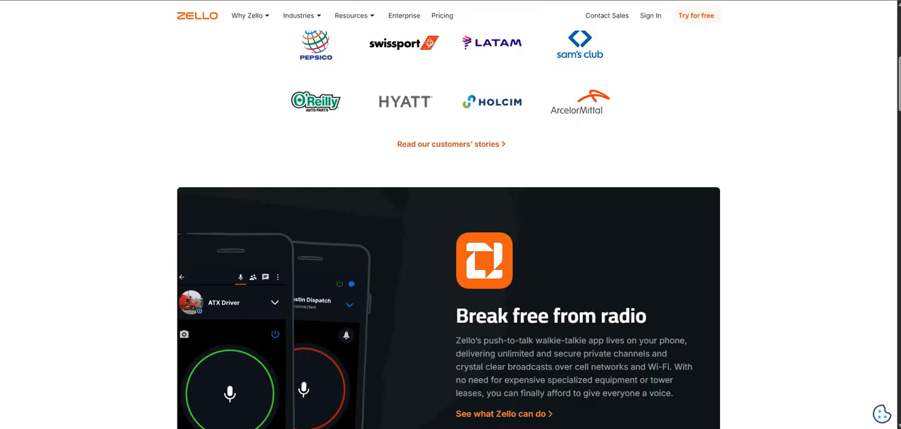
scroll(down, 3)
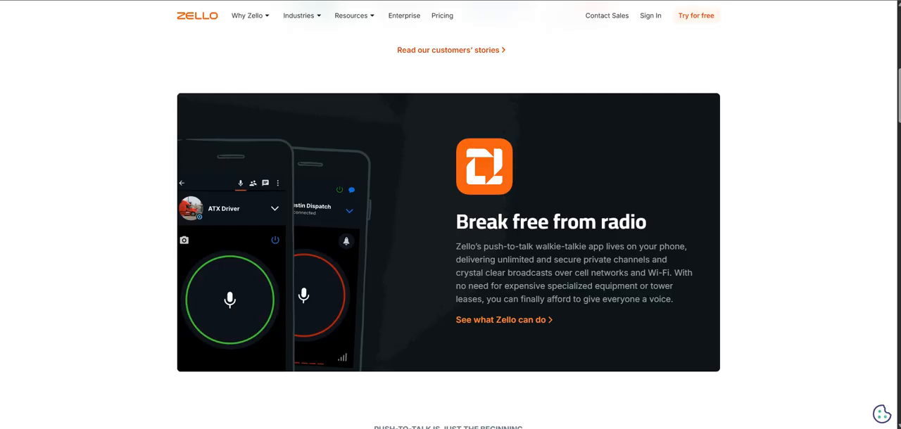
scroll(down, 3)
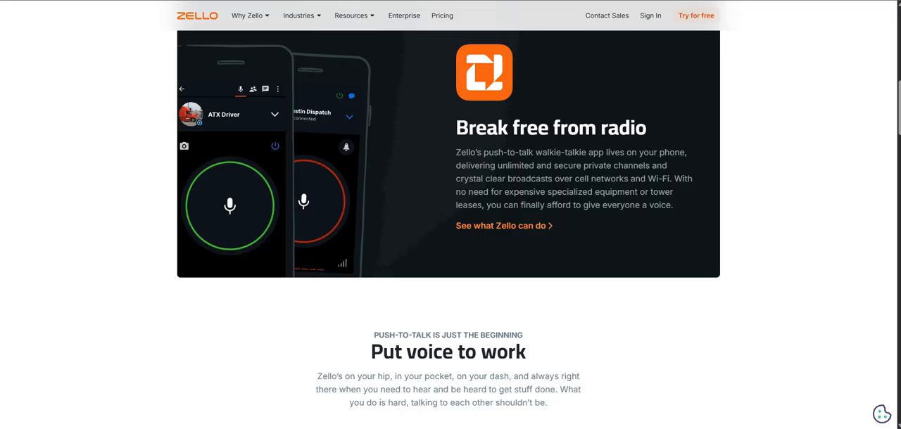
scroll(down, 3)
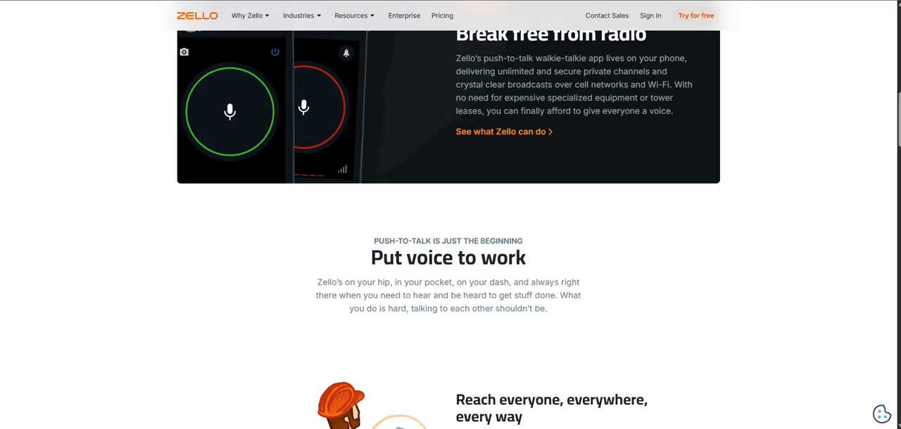
scroll(down, 3)
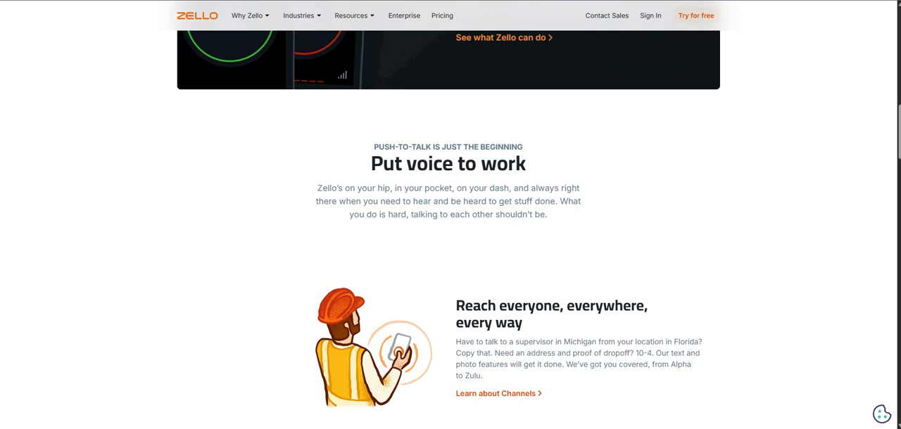
scroll(down, 3)
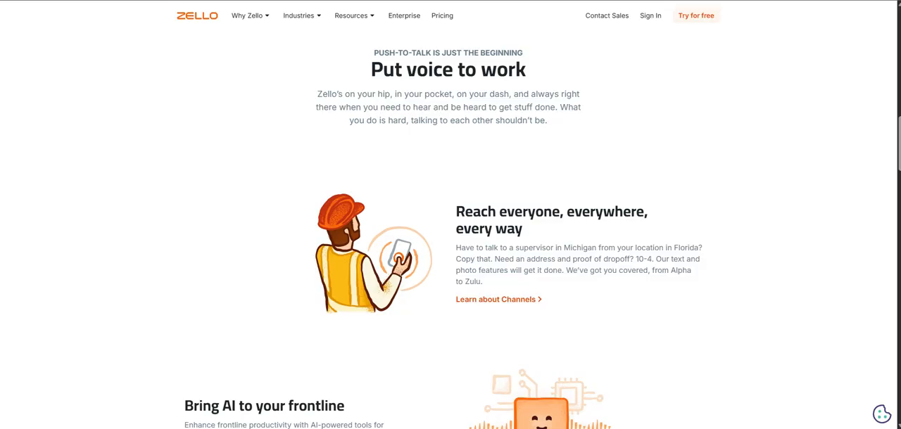
scroll(down, 3)
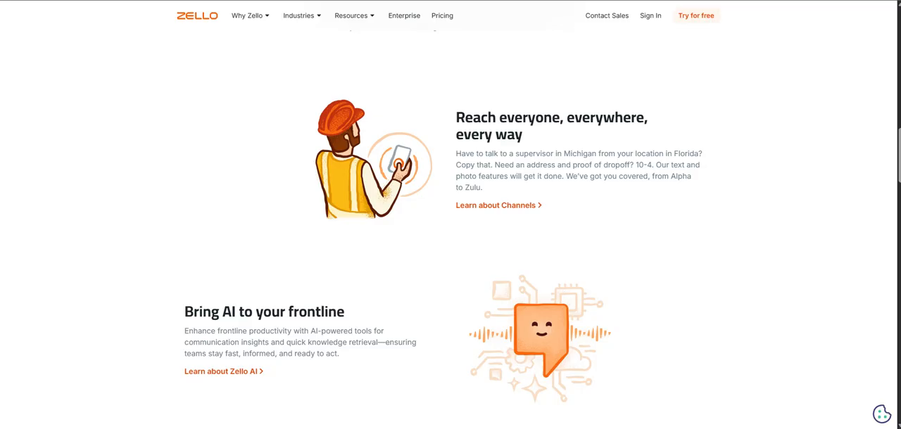
scroll(down, 3)
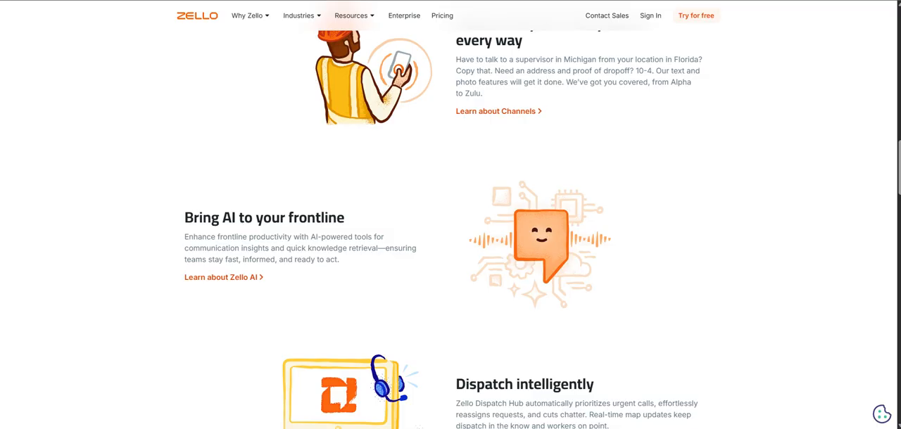
scroll(up, 3)
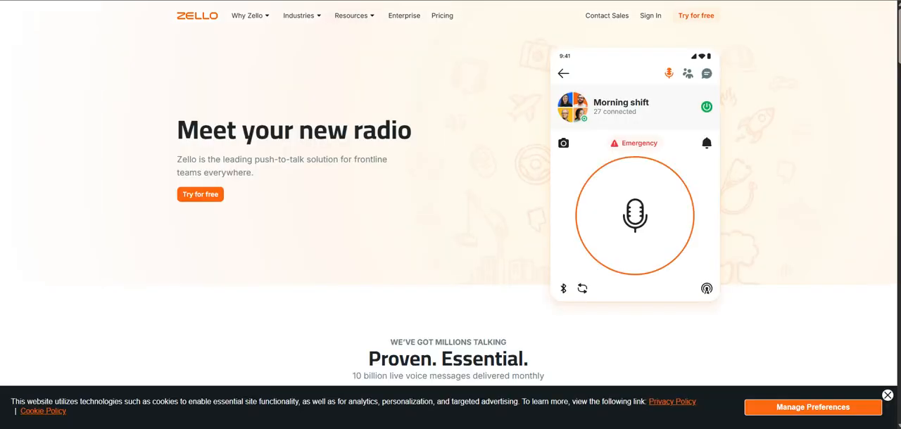
scroll(down, 3)
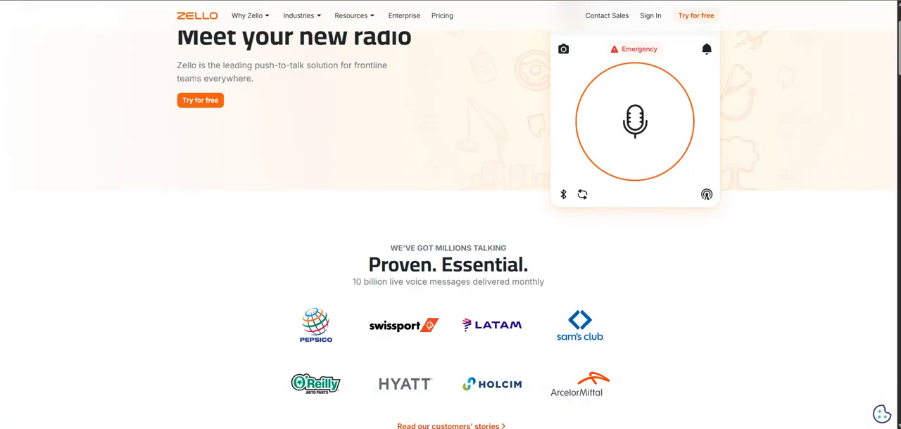
scroll(down, 3)
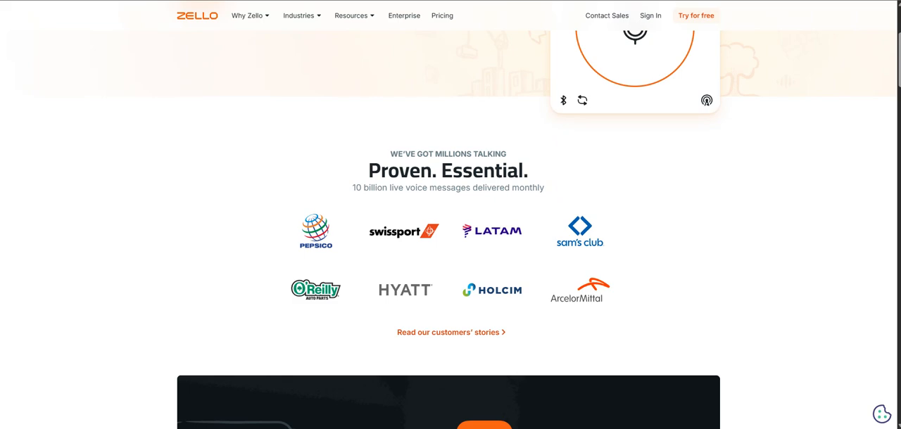
scroll(down, 3)
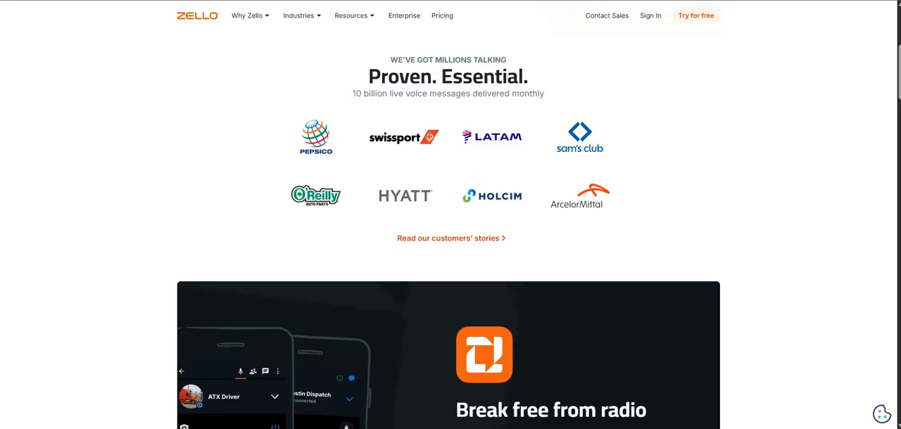
scroll(down, 3)
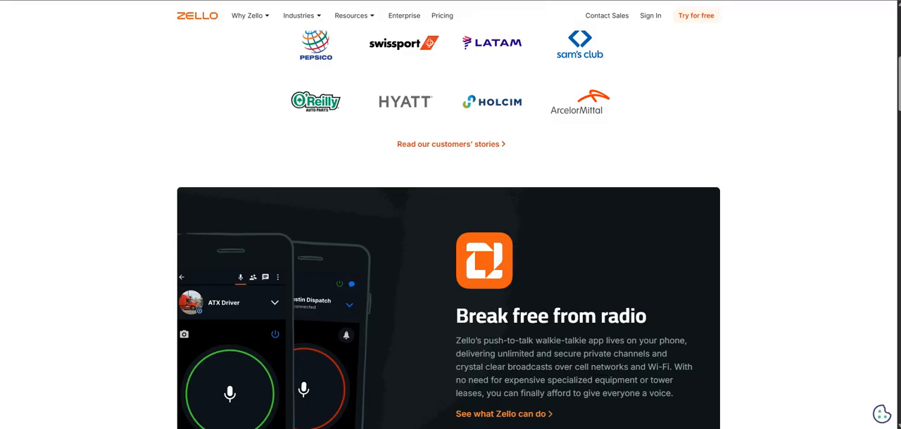
scroll(down, 3)
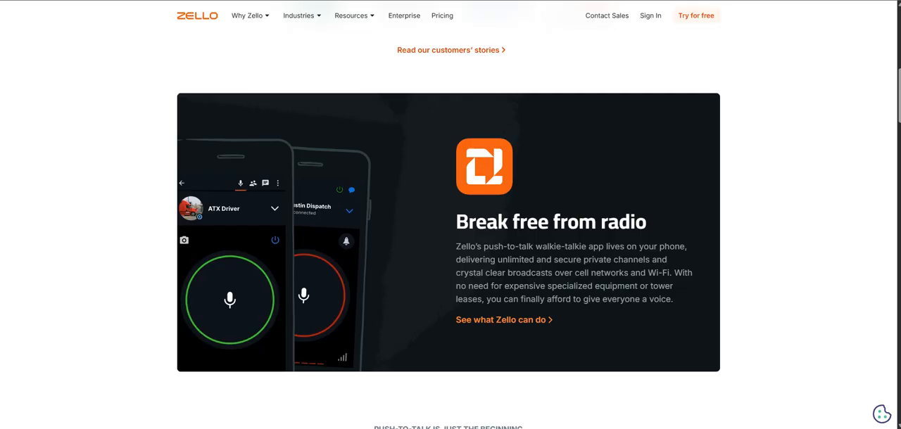
scroll(down, 3)
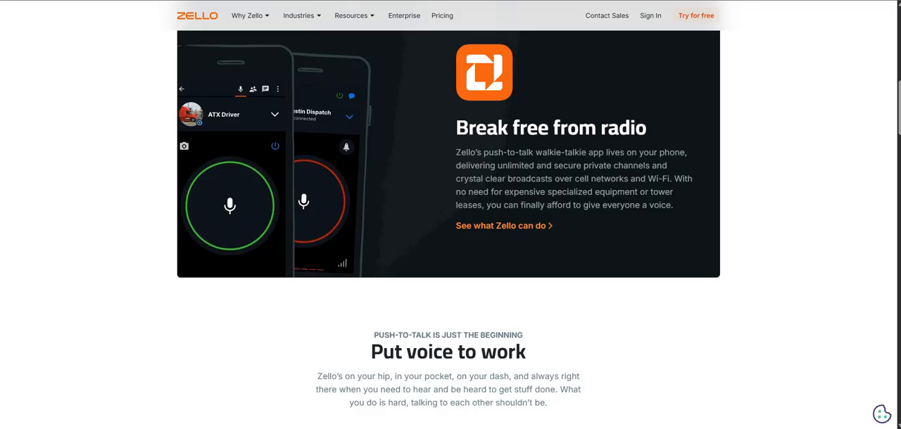
scroll(down, 3)
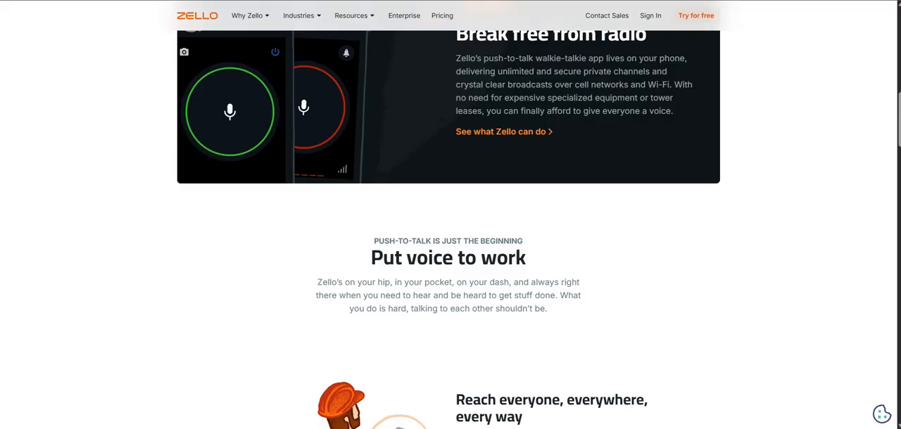
scroll(down, 3)
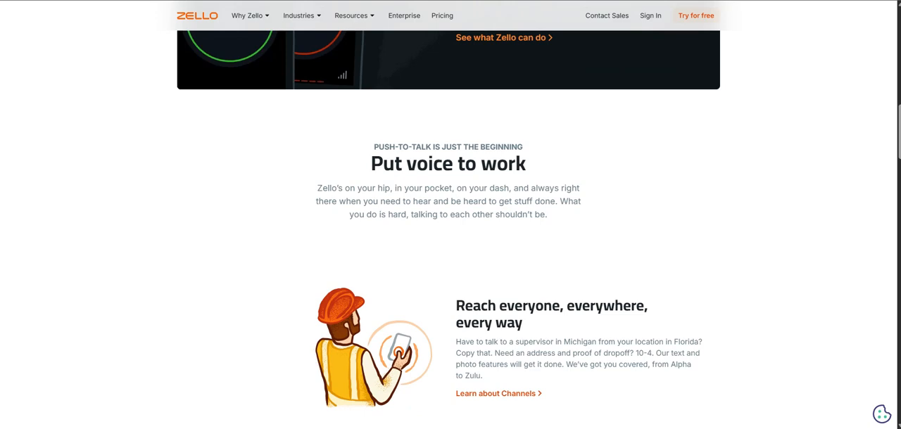
scroll(down, 3)
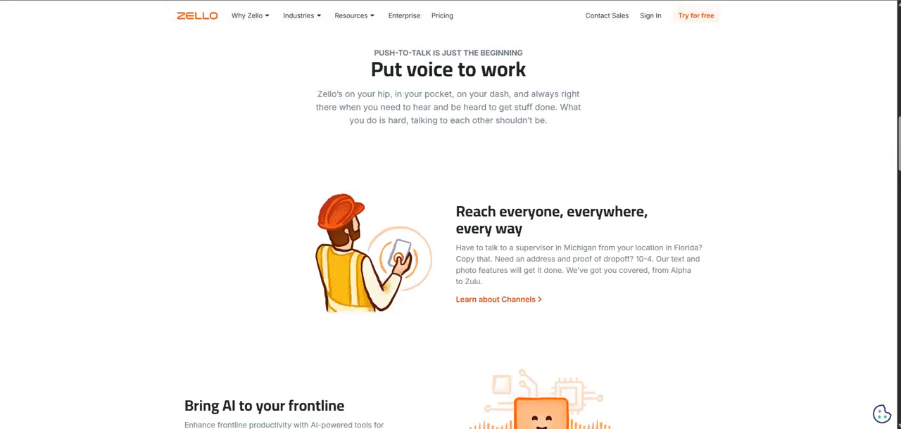
scroll(down, 3)
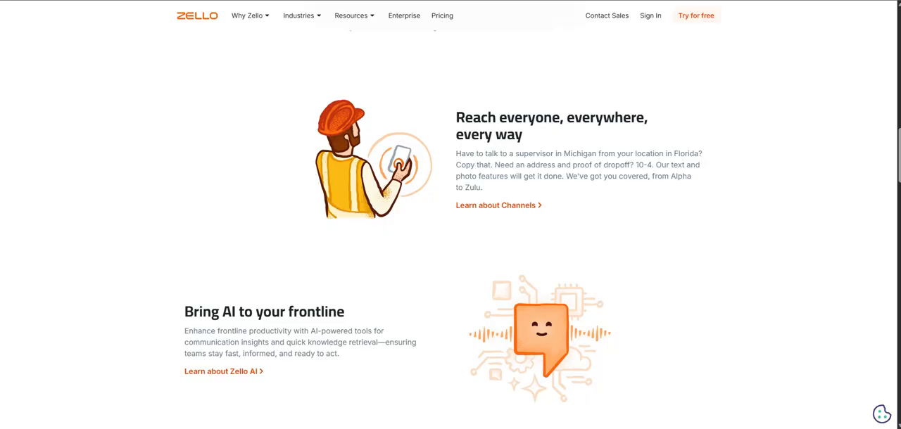
scroll(down, 3)
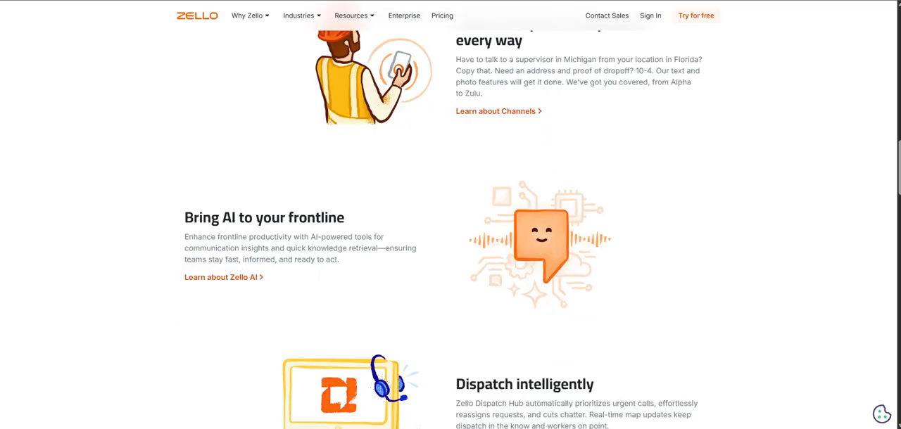
scroll(up, 3)
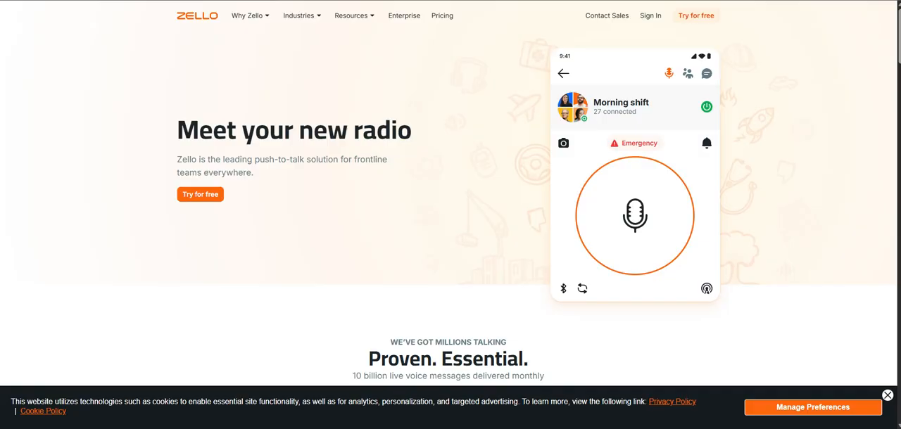
scroll(down, 3)
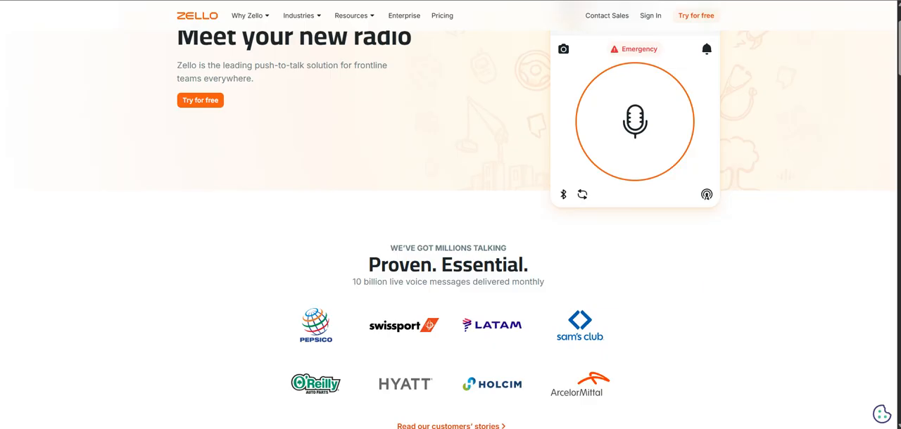
scroll(down, 3)
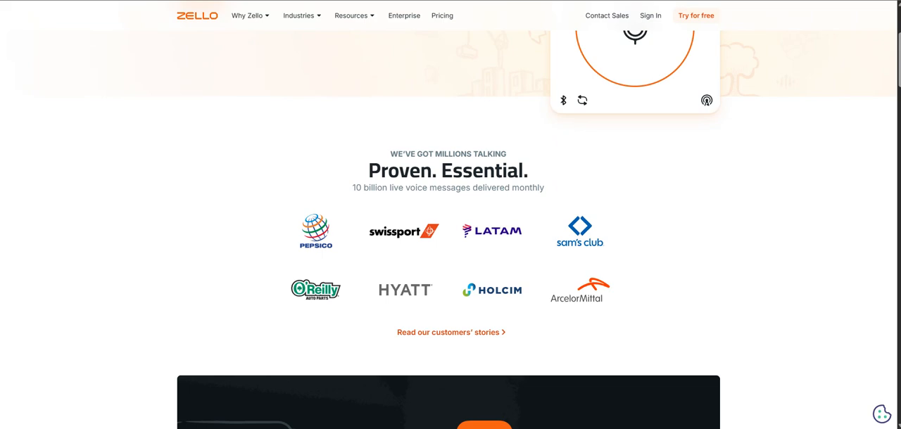
scroll(down, 3)
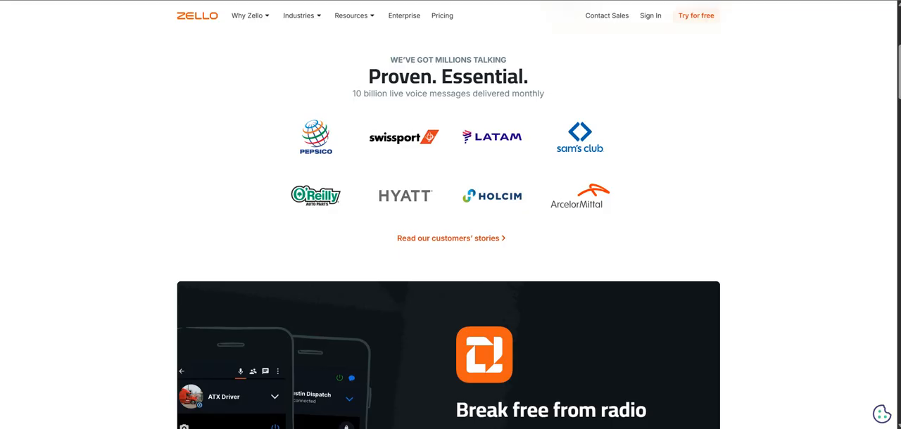
scroll(down, 3)
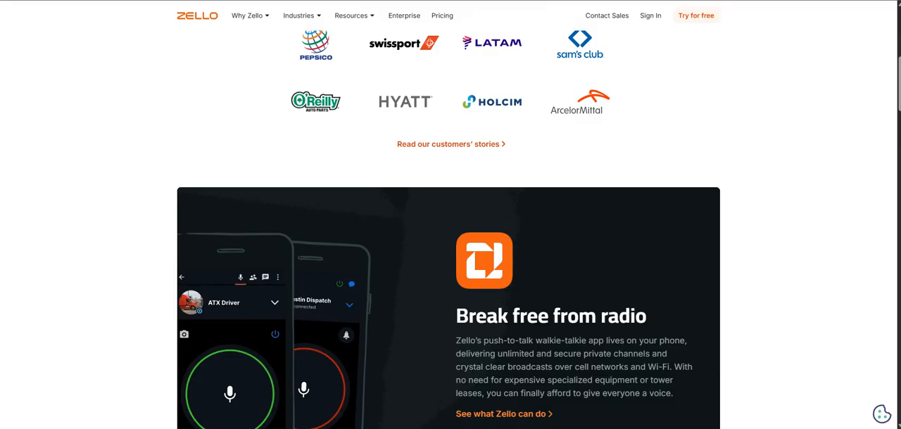
scroll(down, 3)
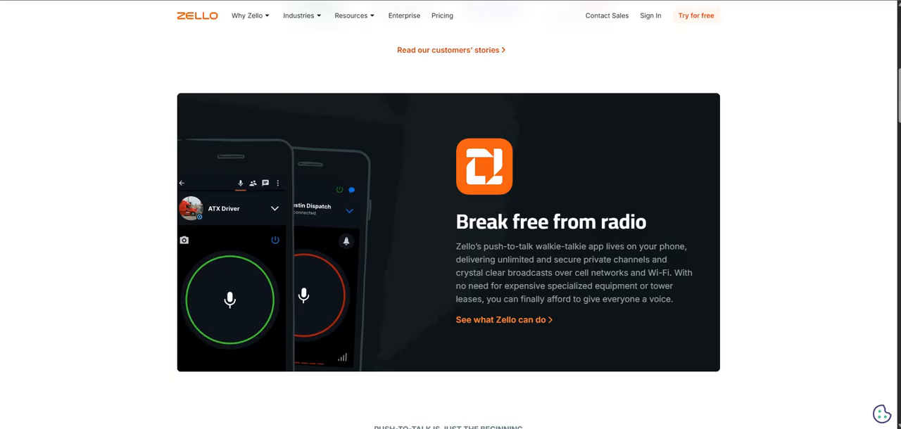
scroll(down, 3)
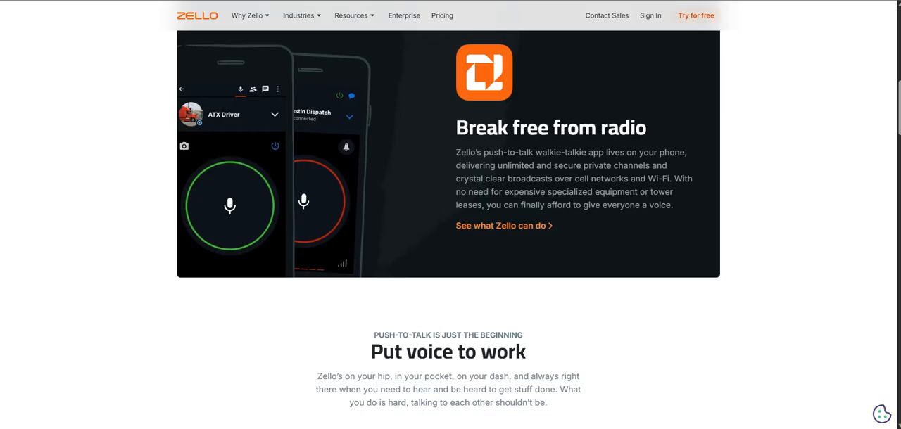
scroll(down, 3)
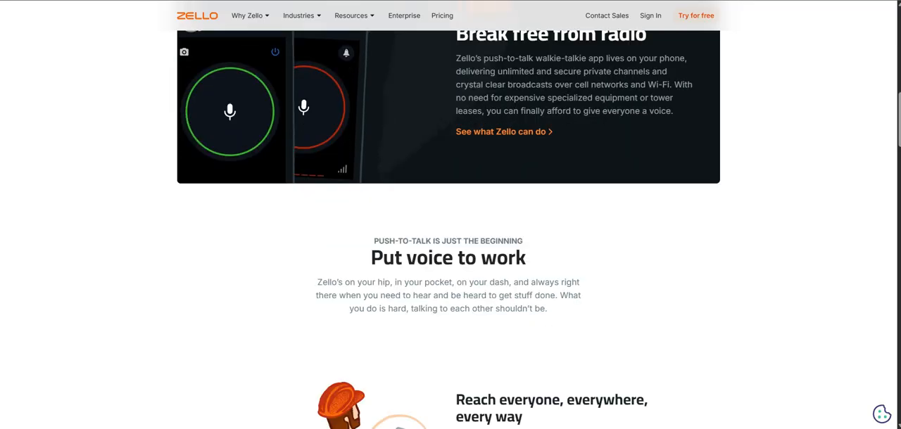
scroll(down, 3)
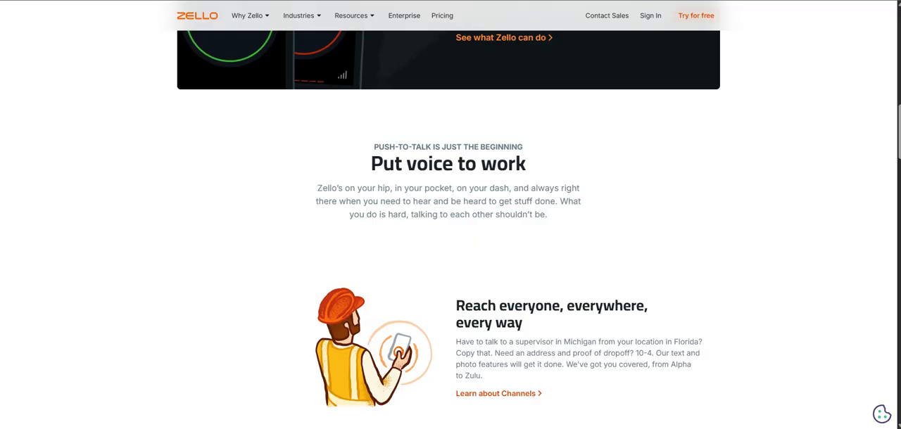
scroll(down, 3)
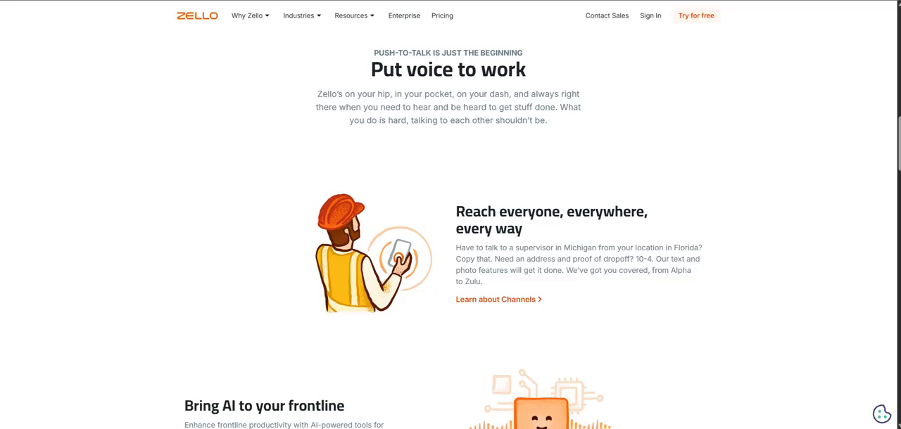
scroll(down, 3)
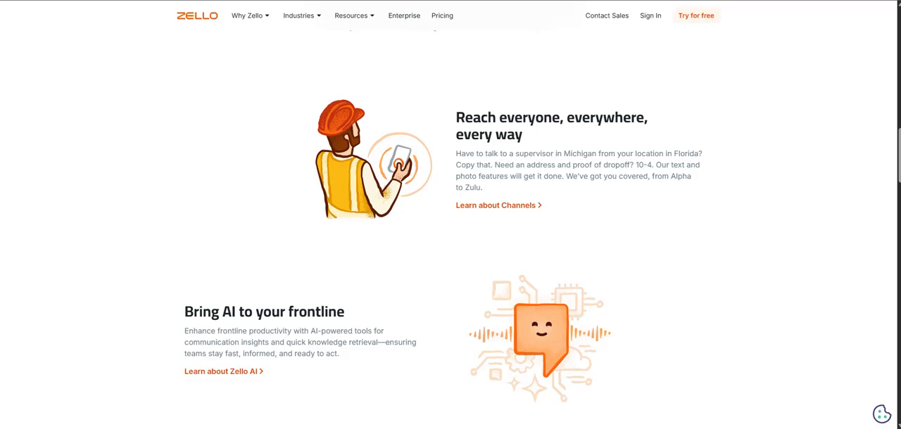
scroll(down, 3)
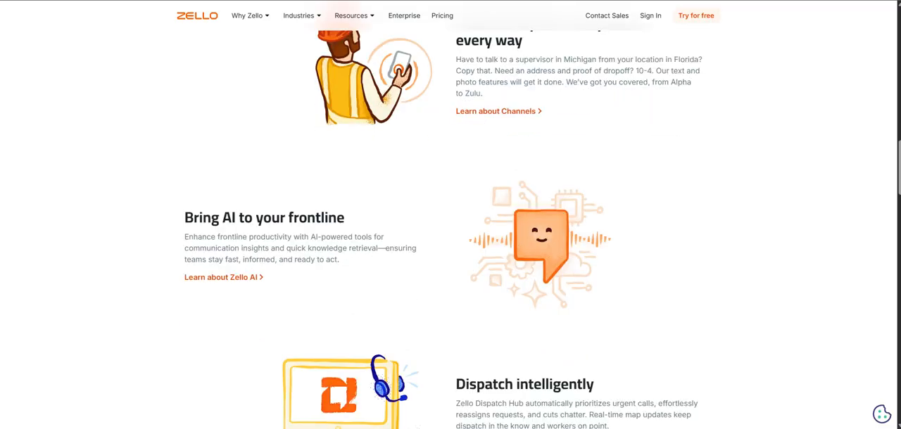
scroll(up, 3)
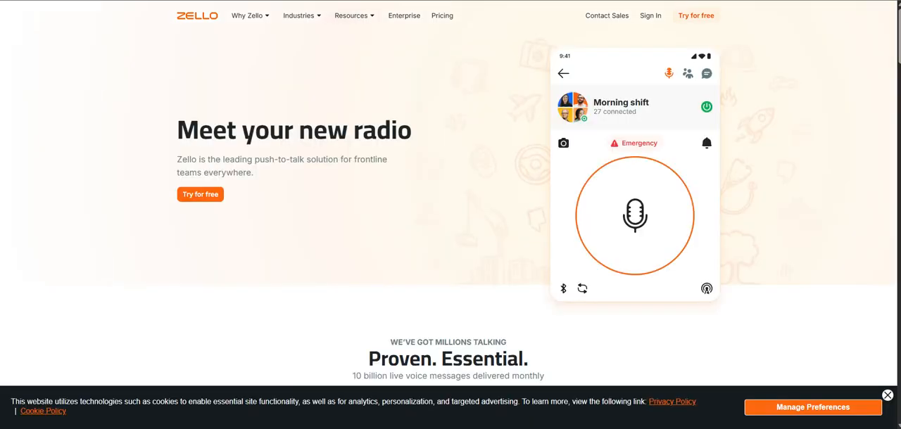
scroll(down, 3)
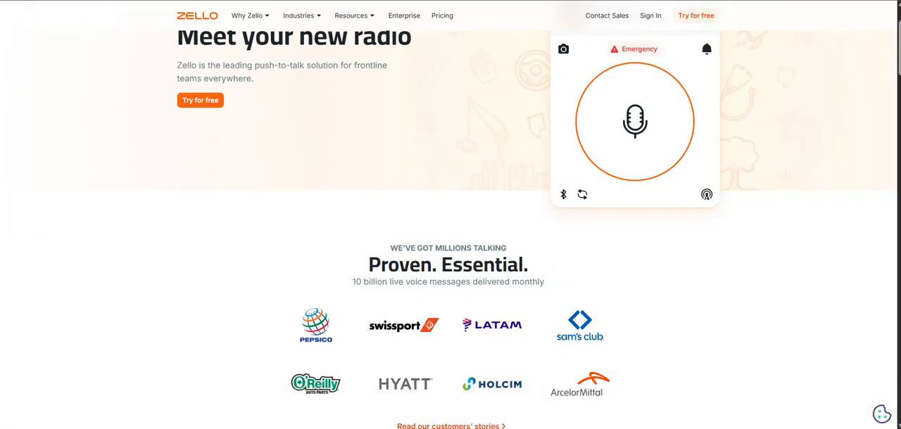
scroll(down, 3)
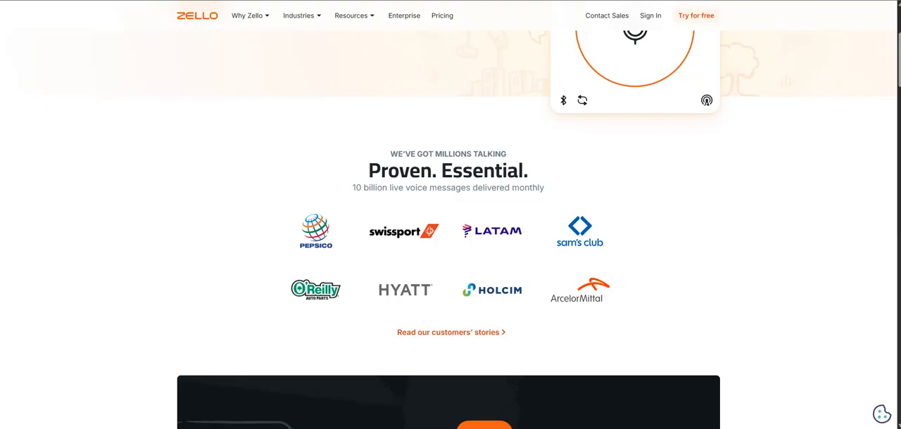
scroll(down, 3)
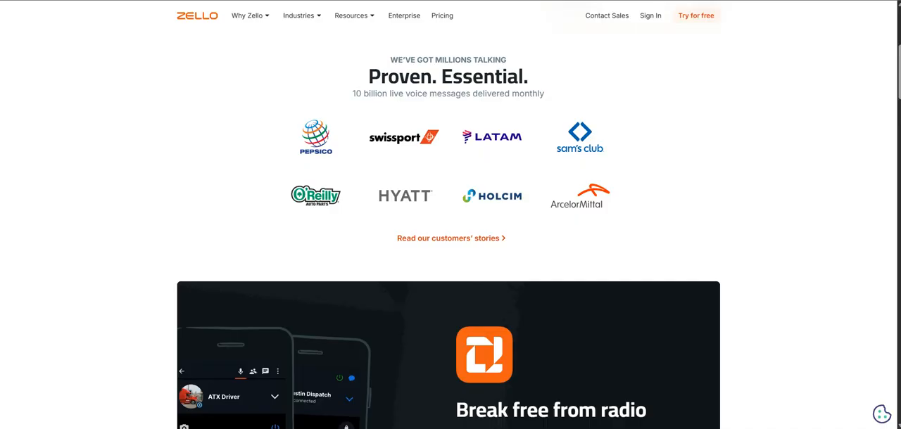
scroll(down, 3)
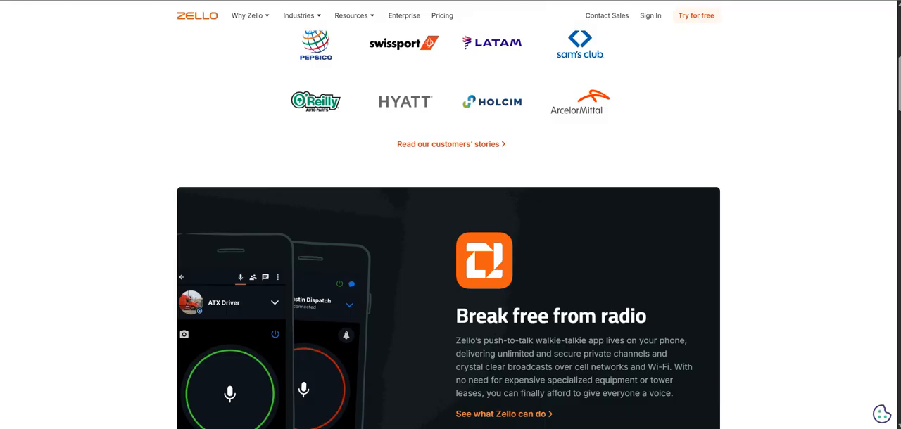
scroll(down, 3)
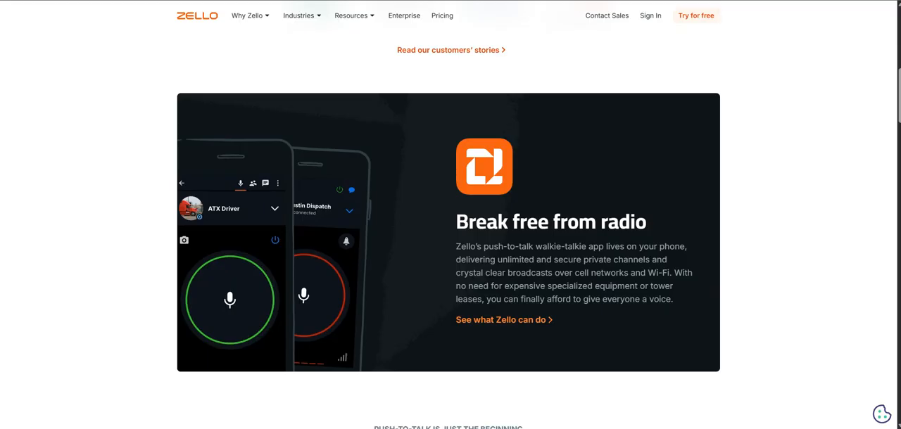
scroll(down, 3)
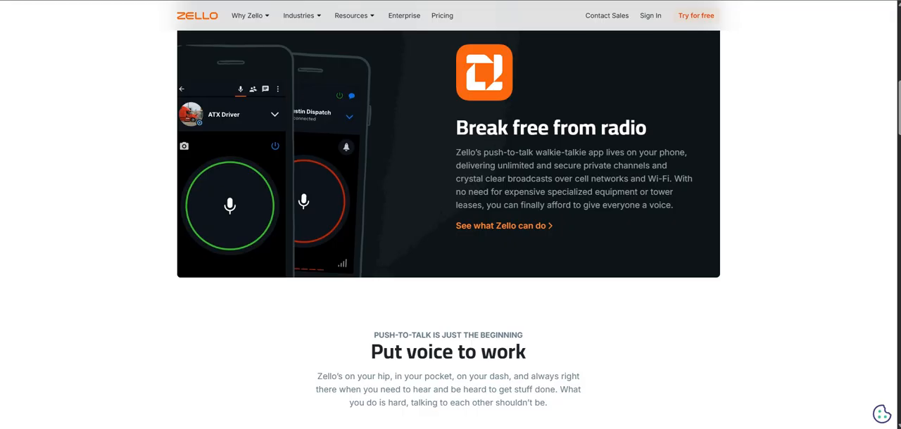
scroll(down, 3)
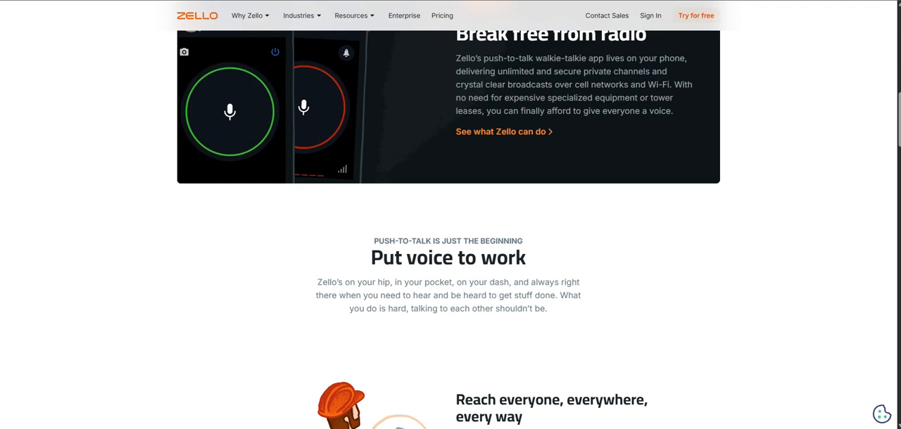
scroll(down, 3)
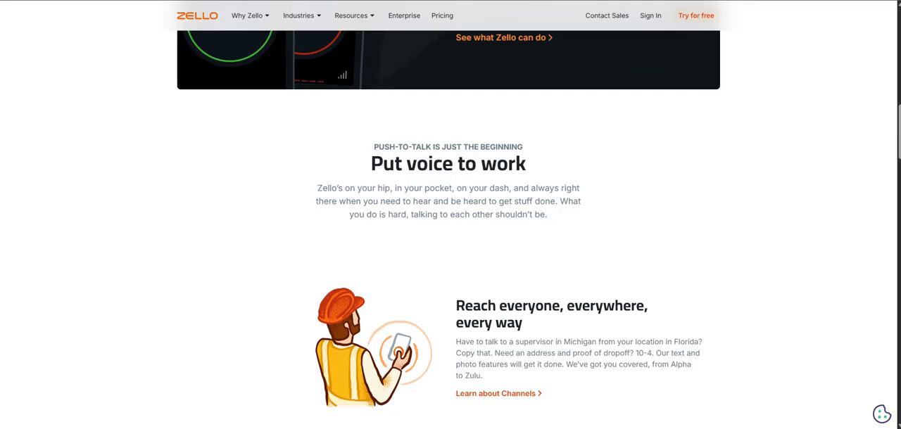
scroll(down, 3)
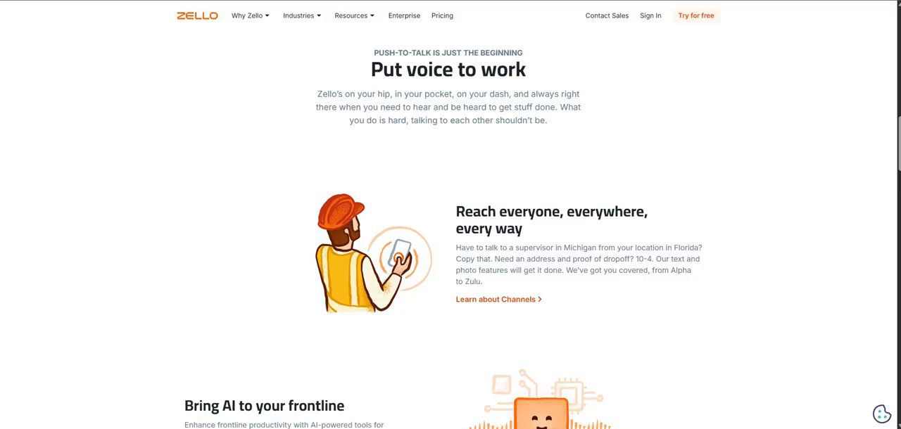
scroll(down, 3)
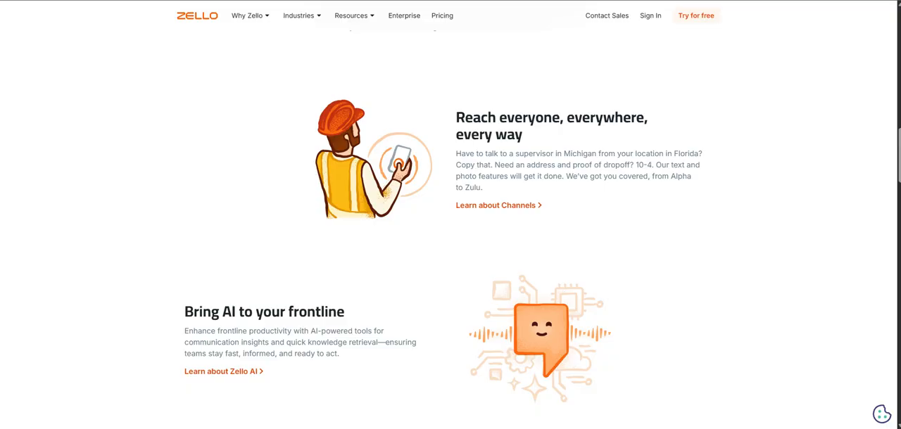
scroll(down, 3)
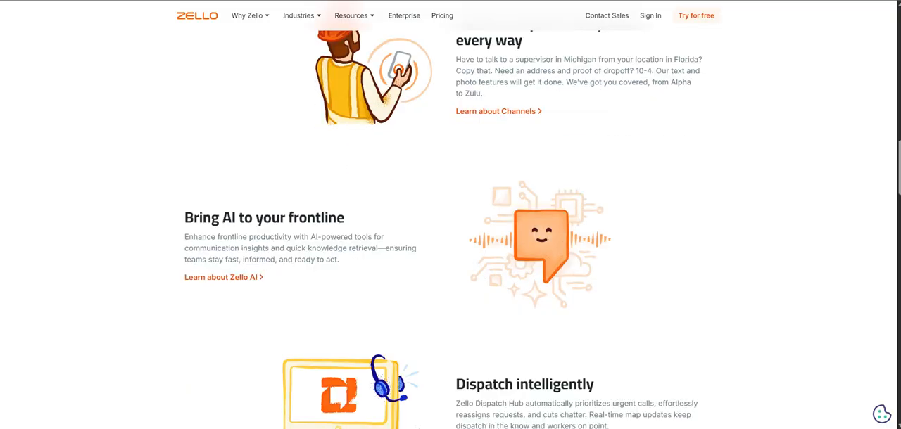
scroll(up, 3)
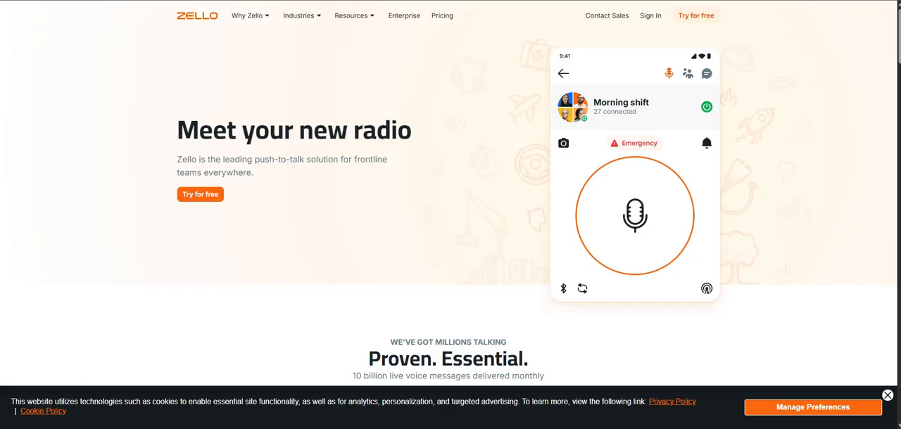
scroll(down, 3)
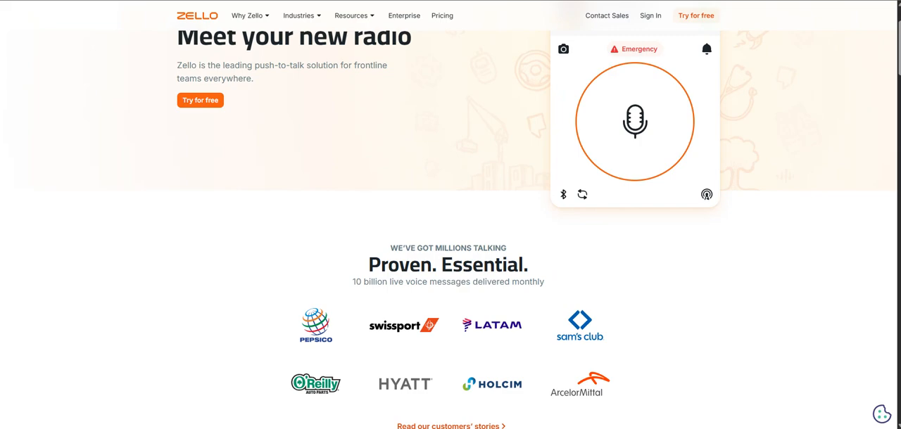
scroll(down, 3)
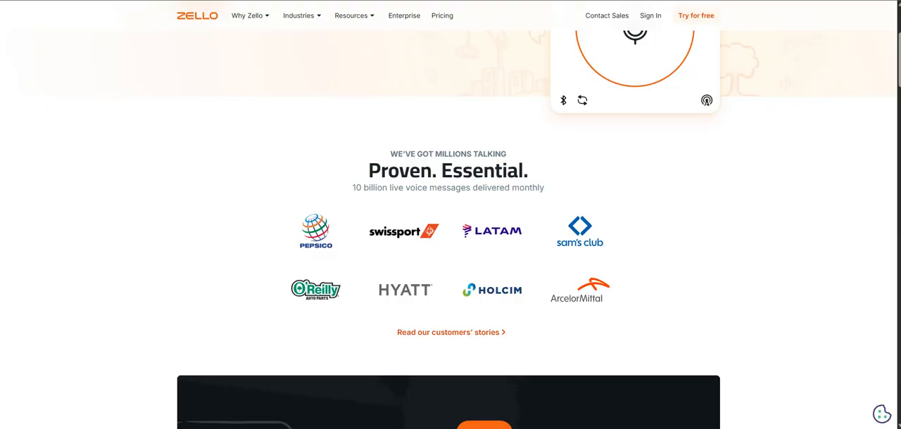
scroll(down, 3)
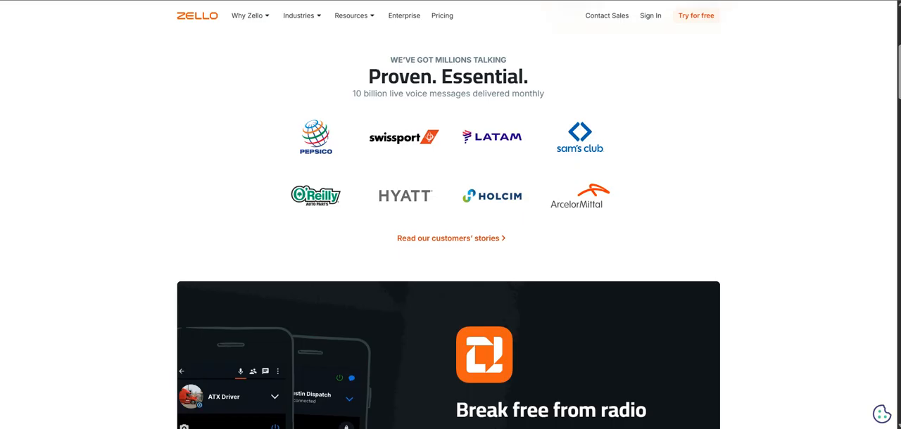
scroll(down, 3)
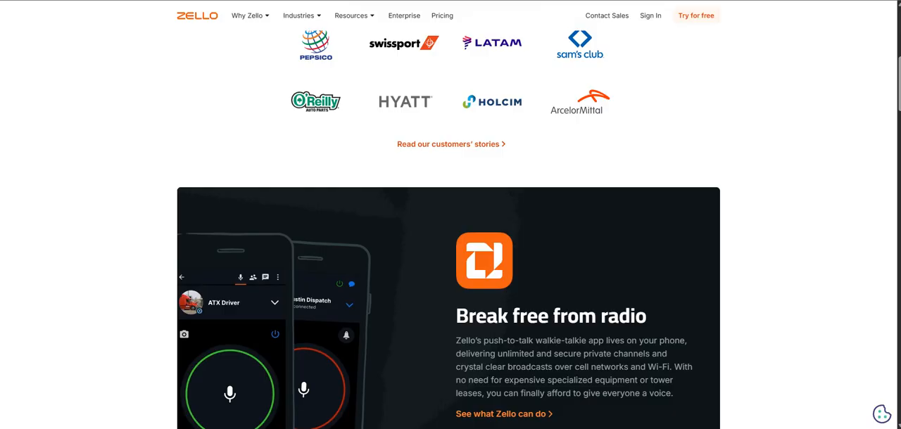
scroll(down, 3)
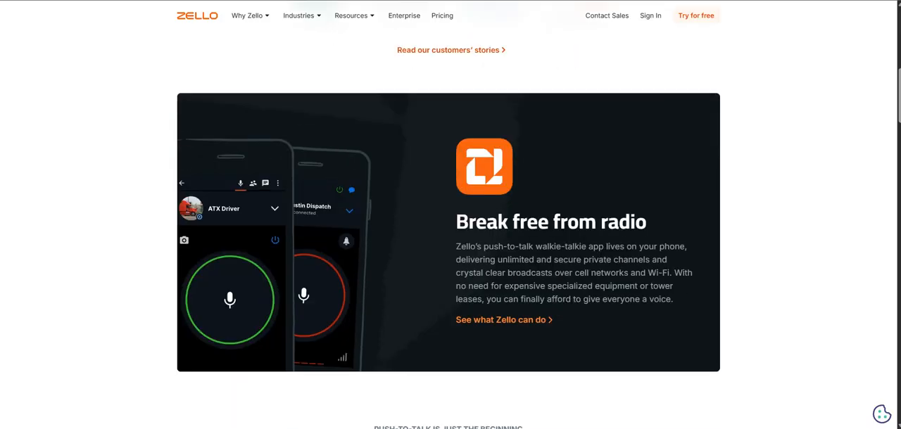
scroll(down, 3)
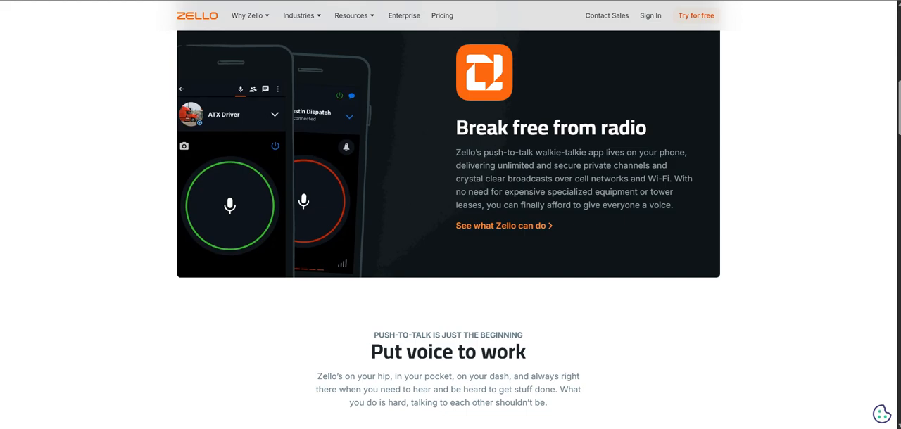
scroll(down, 3)
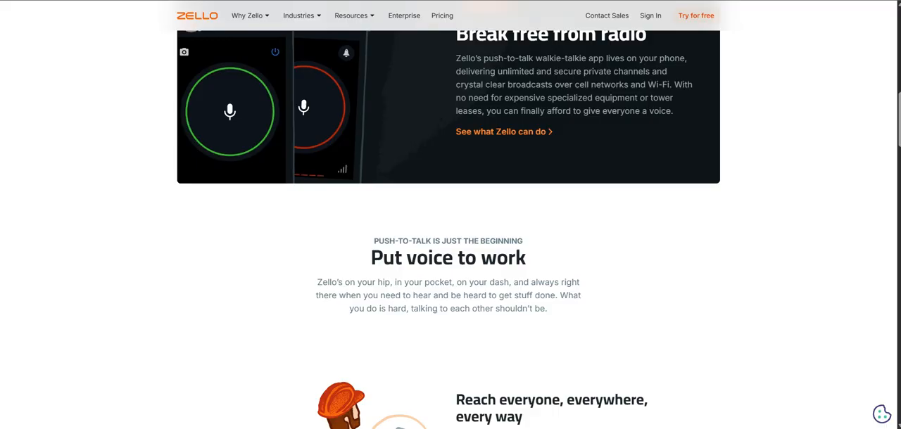
scroll(down, 3)
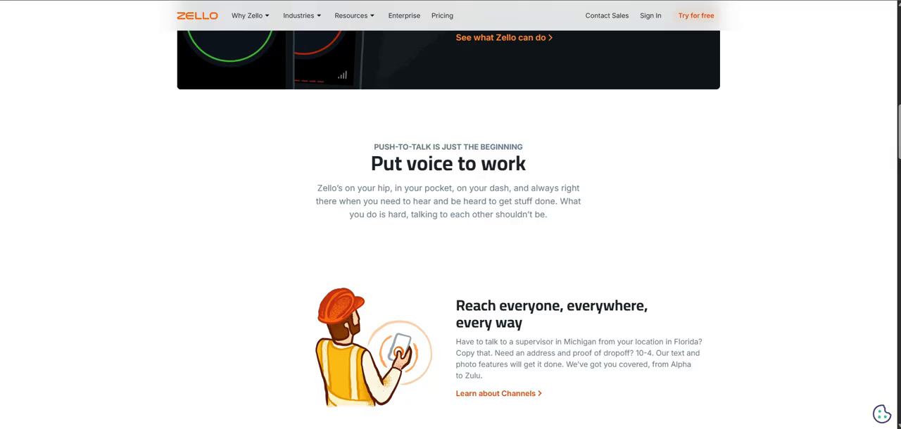
scroll(down, 3)
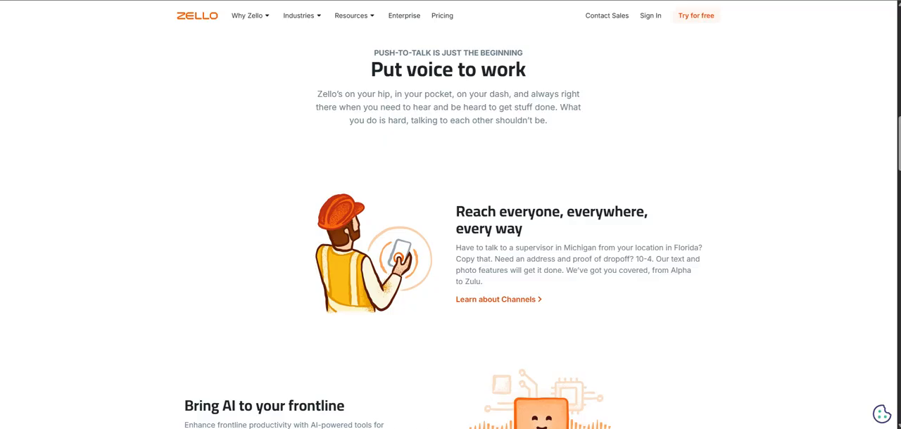
scroll(down, 3)
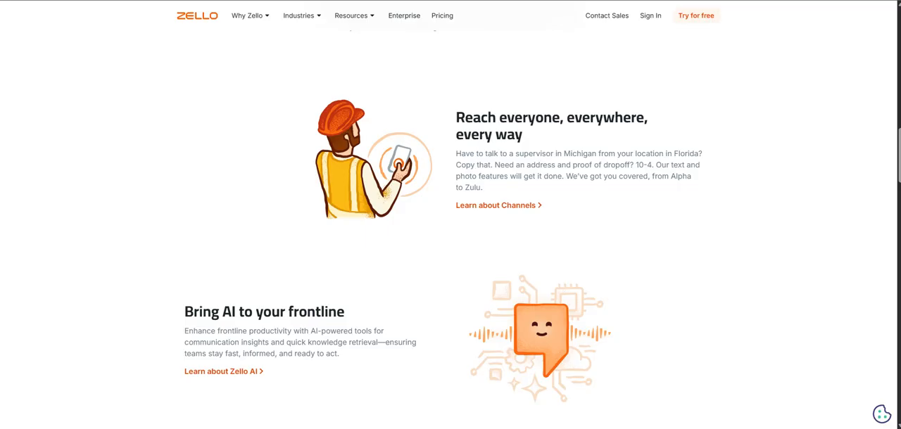
scroll(down, 3)
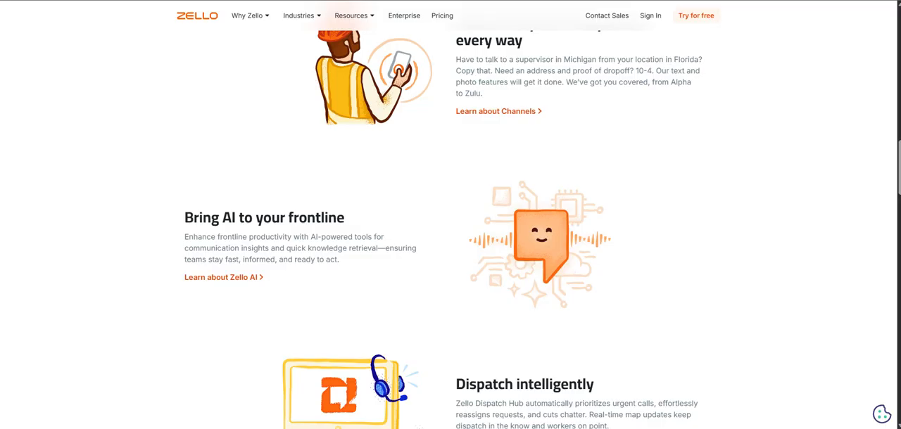
scroll(up, 3)
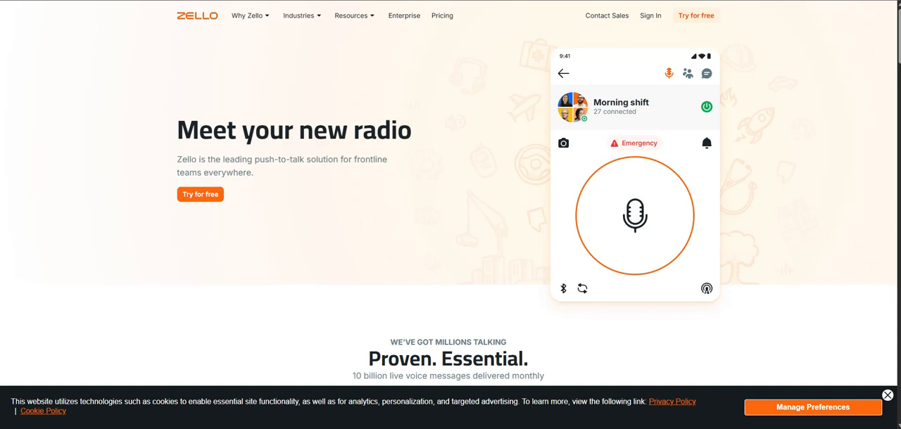
scroll(down, 3)
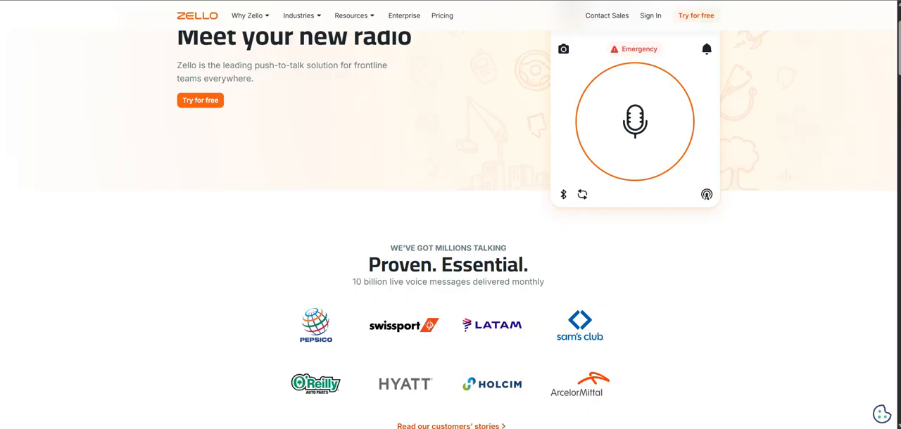
scroll(down, 3)
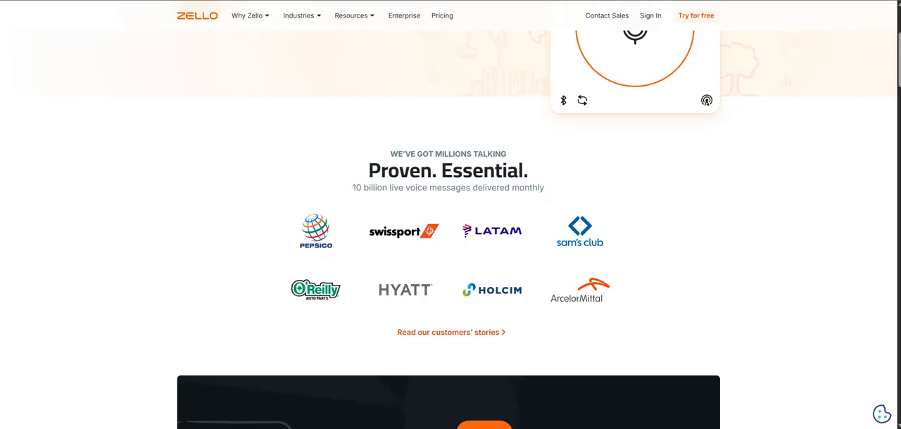
scroll(down, 3)
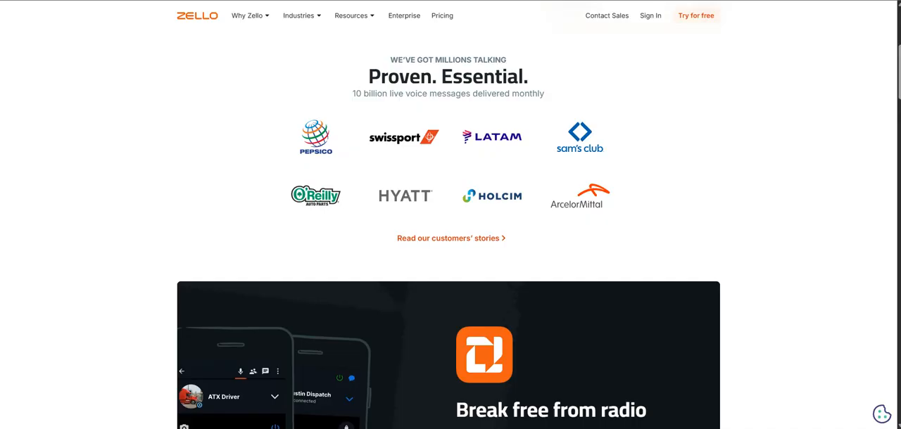
scroll(down, 3)
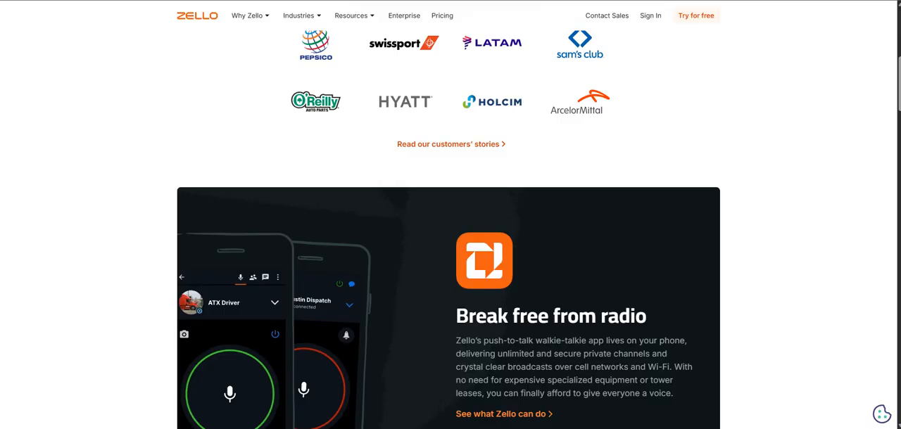
scroll(down, 3)
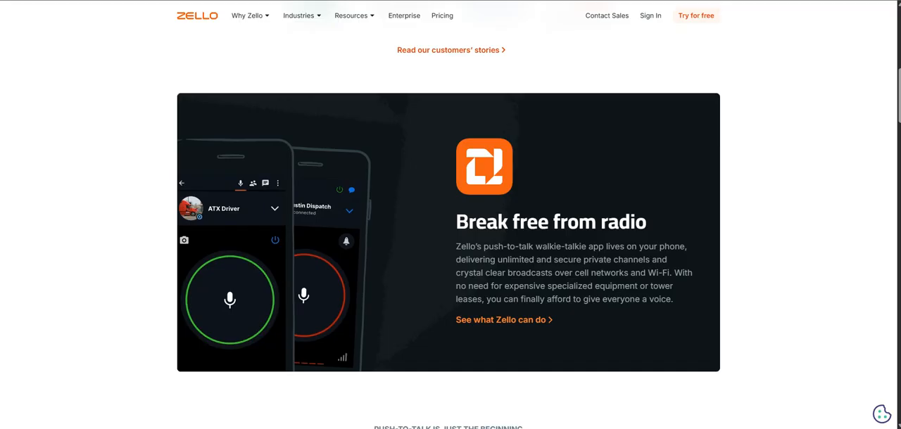
scroll(down, 3)
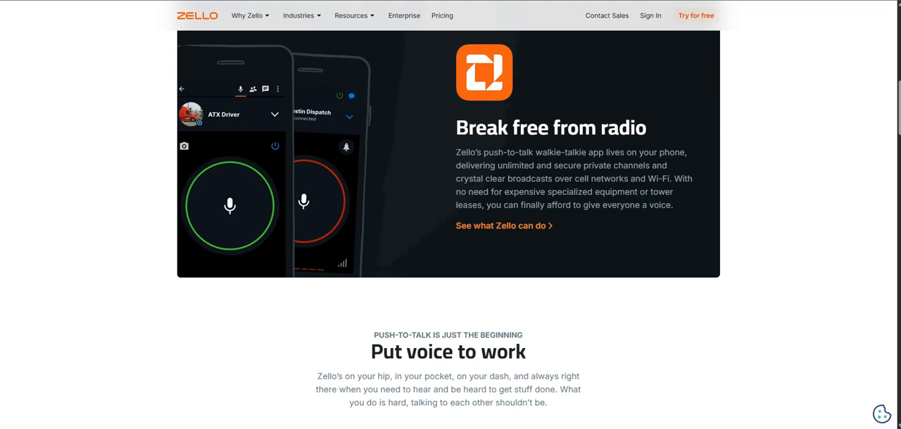
scroll(down, 3)
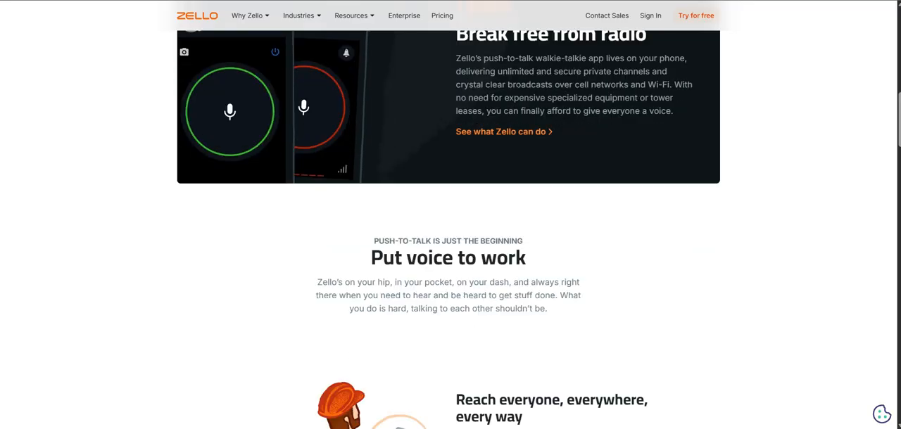